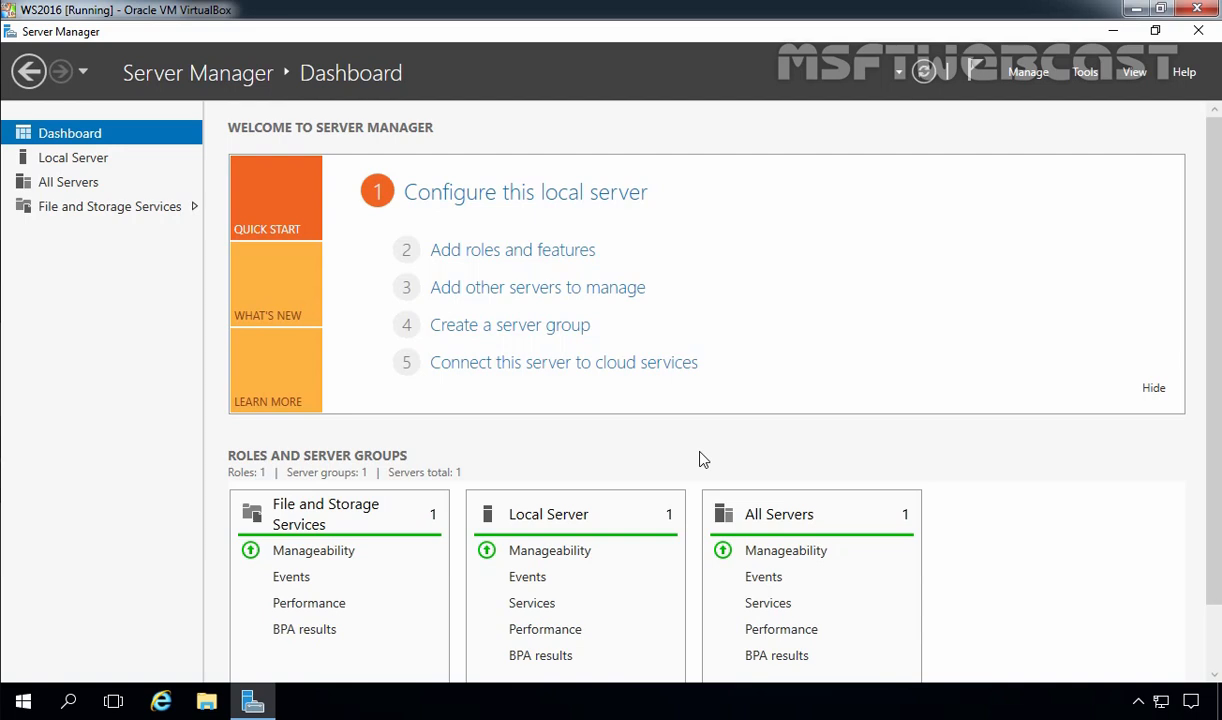
mouse_move(648, 438)
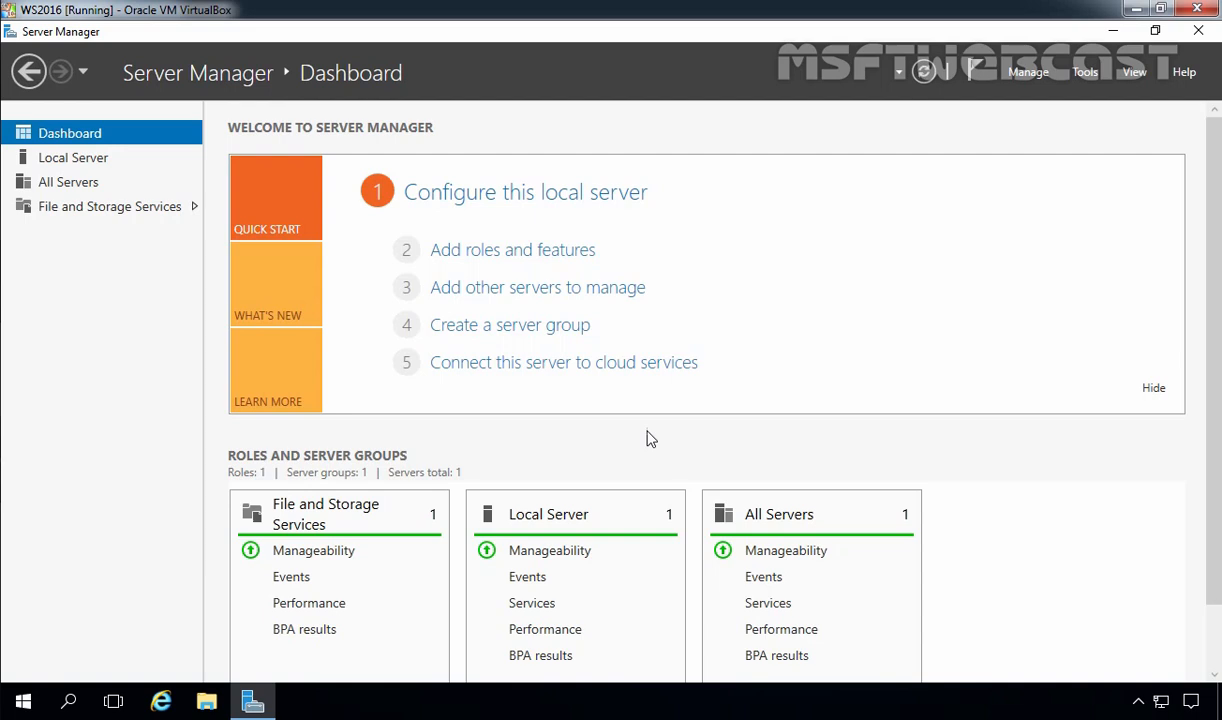
Show the Local Server properties page from the left pane
left_click(72, 156)
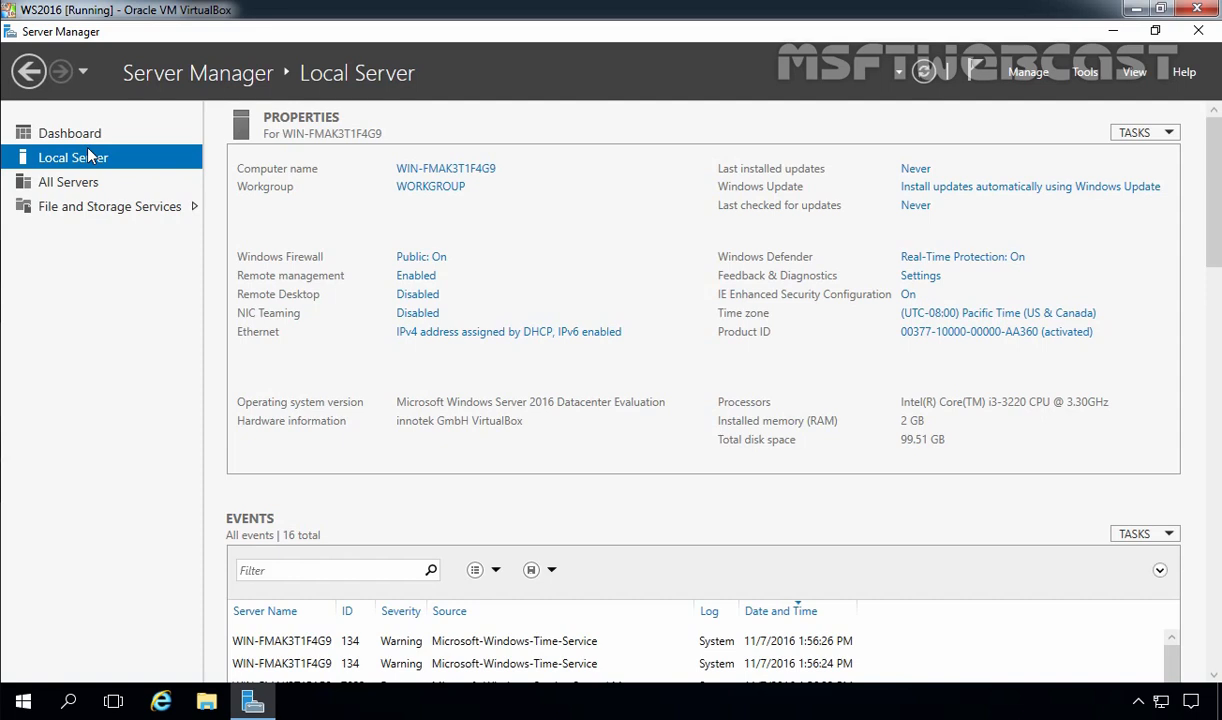
mouse_move(94, 156)
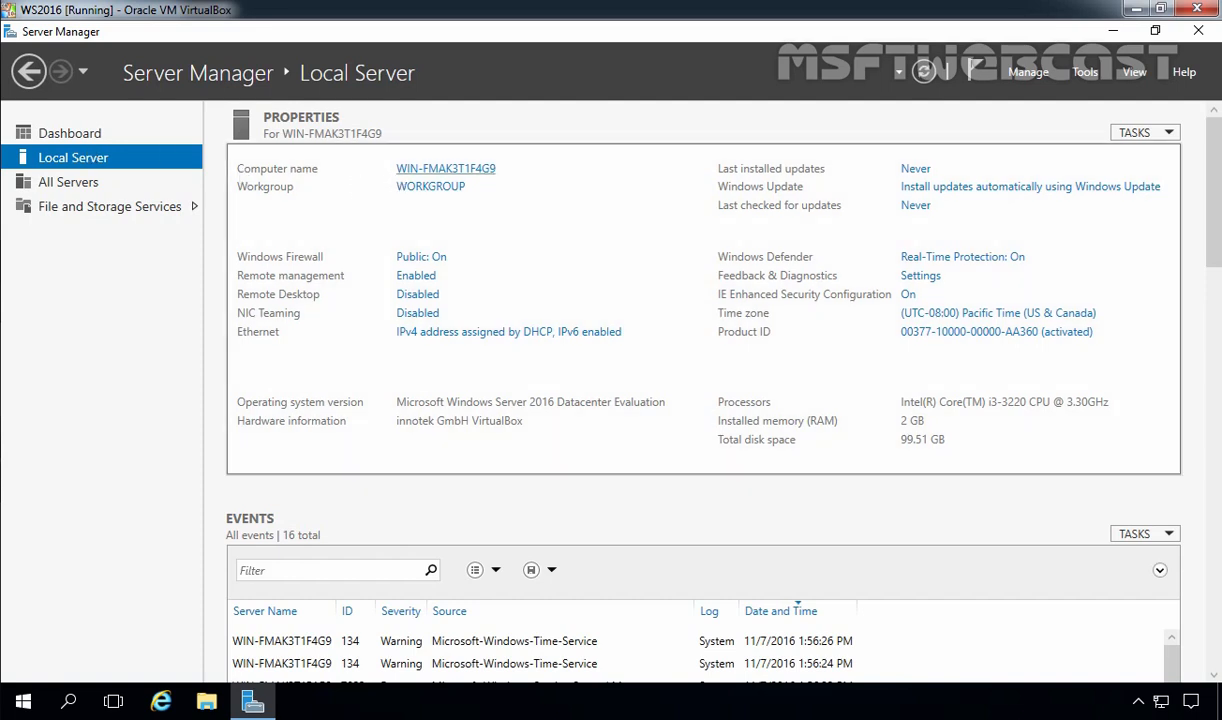
mouse_move(436, 180)
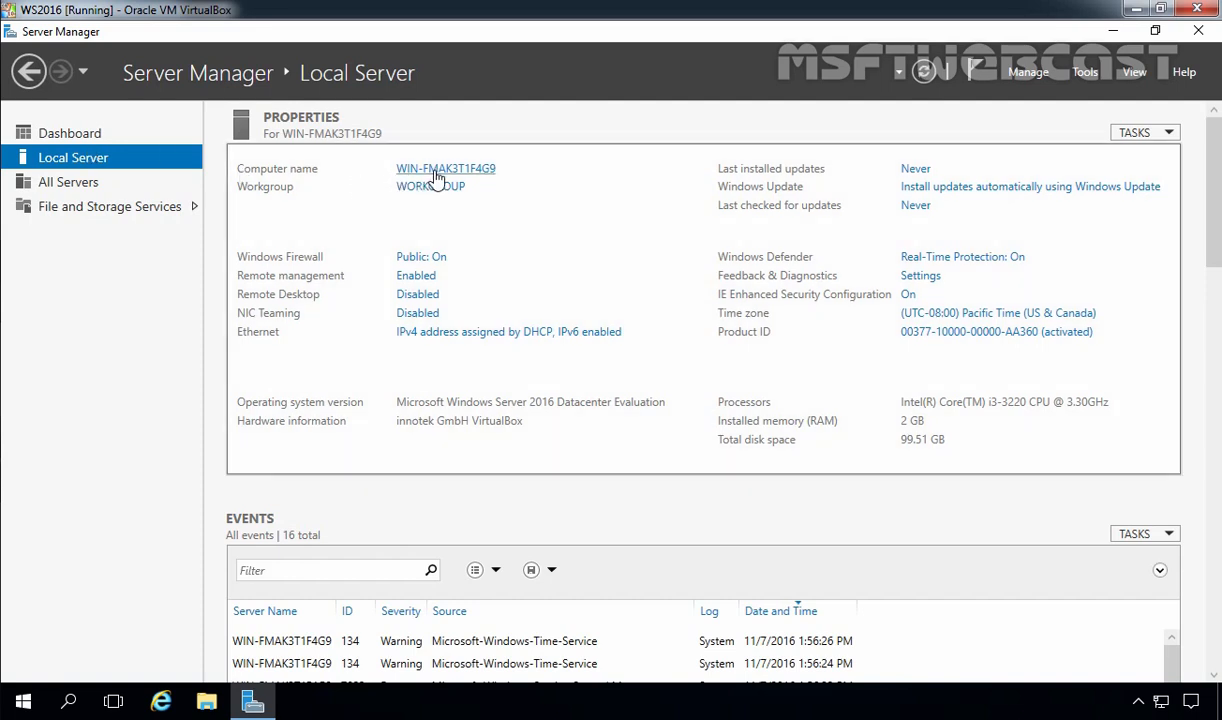
Change the computer name to WS2016 and acknowledge the restart-required notice
left_click(444, 168)
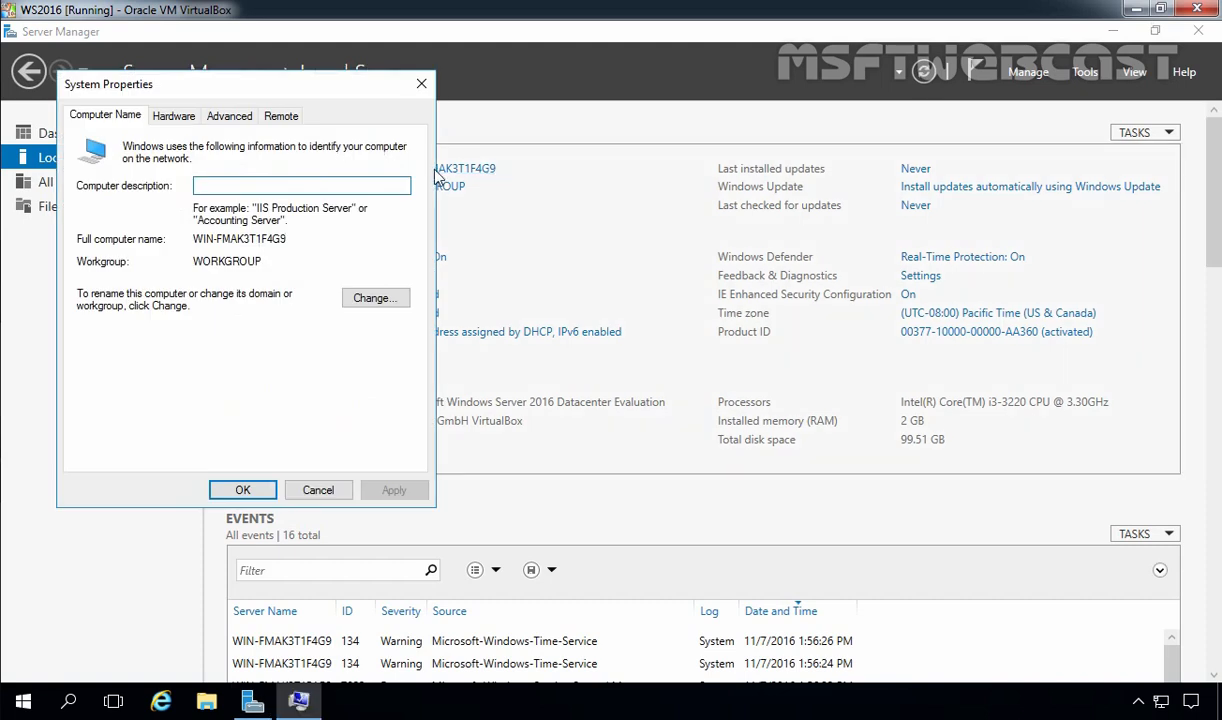
mouse_move(436, 176)
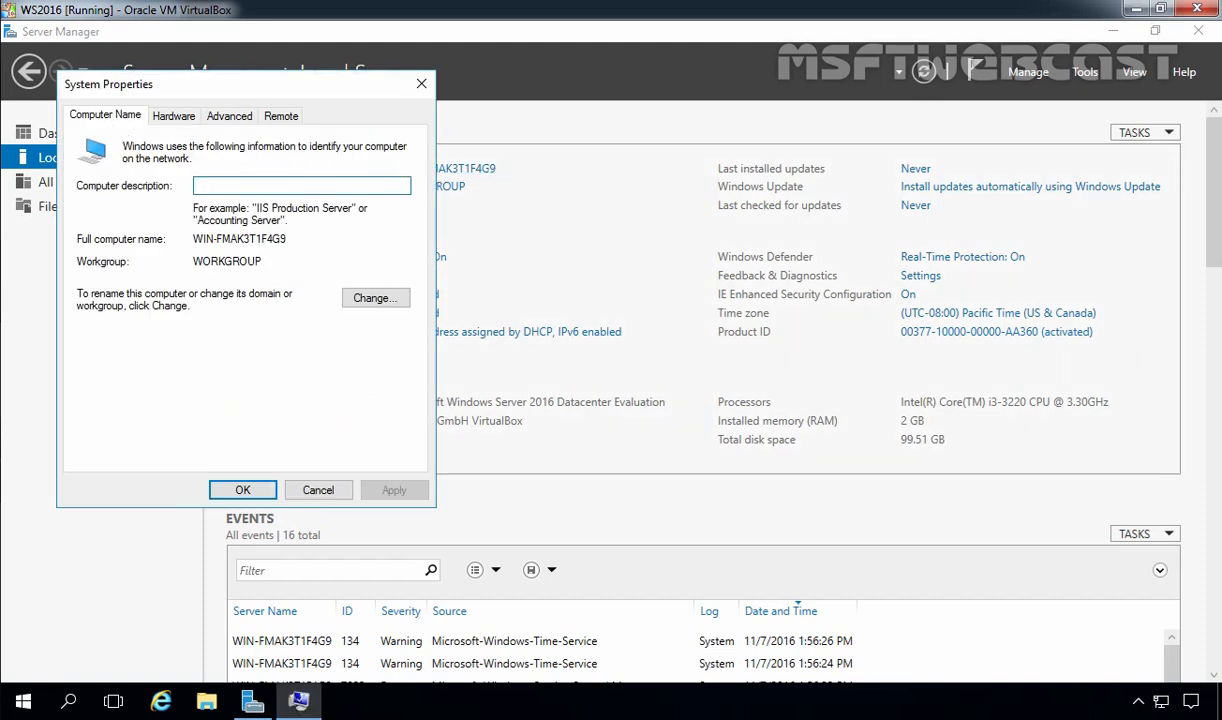
left_click(376, 296)
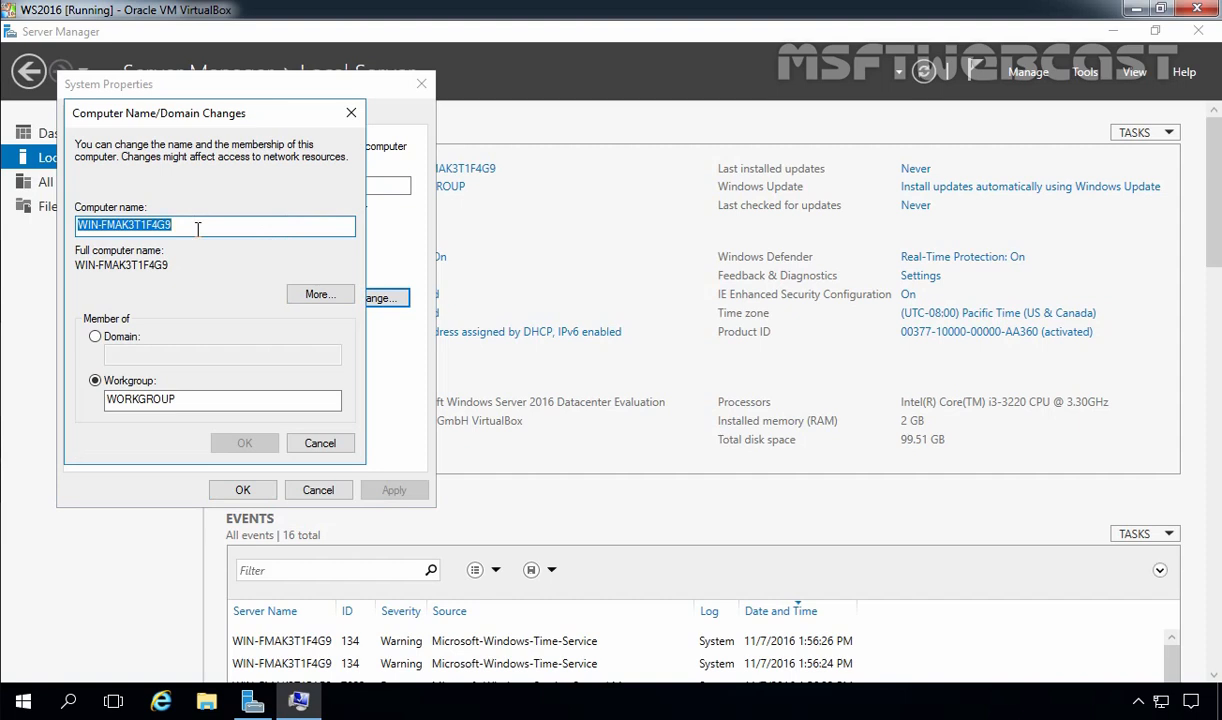
type("WS2")
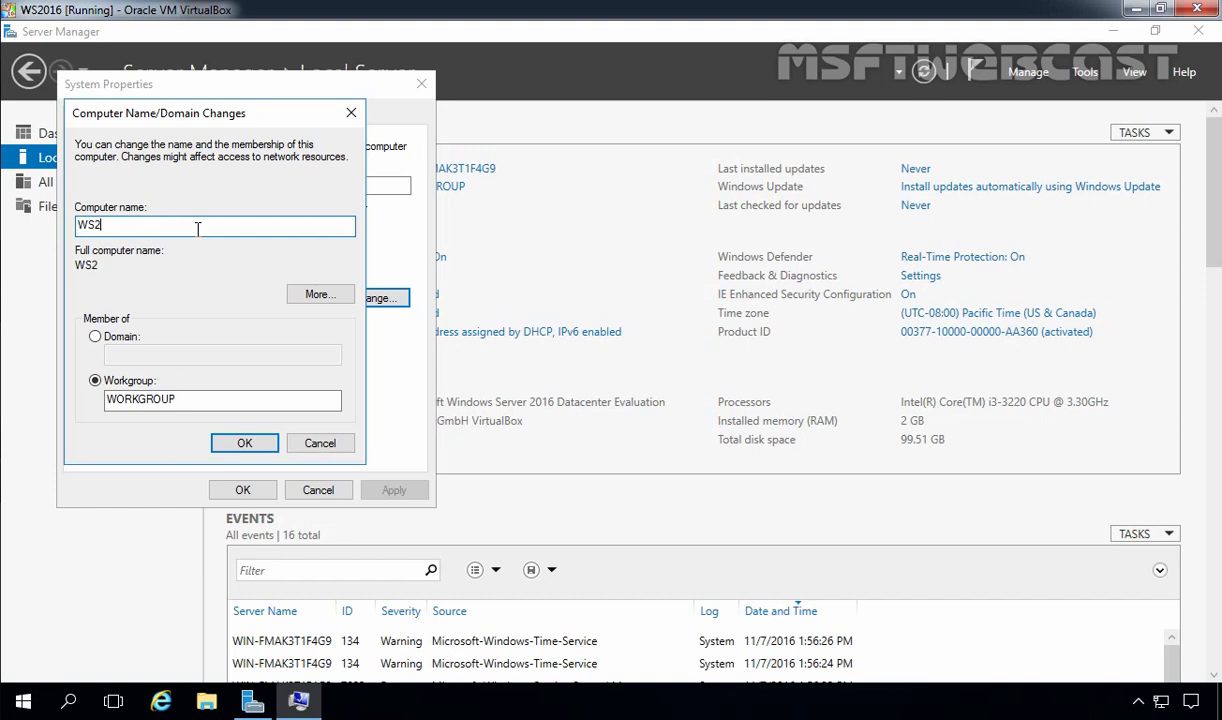
type("016")
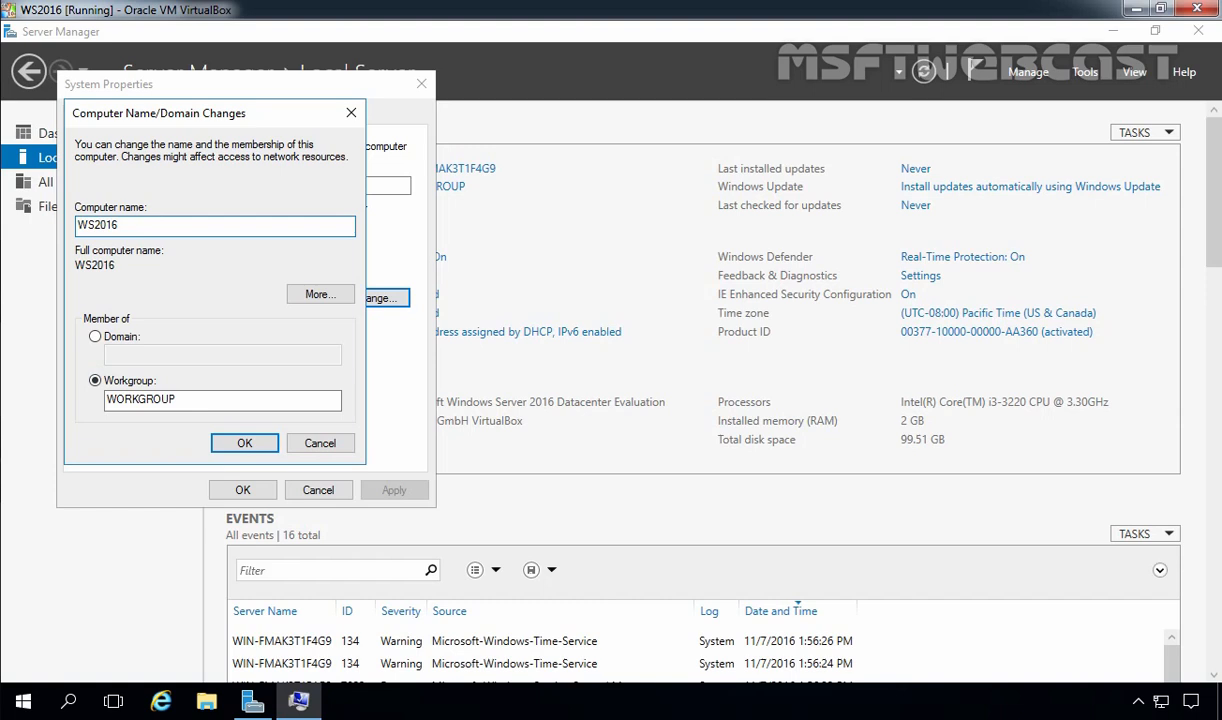
left_click(244, 444)
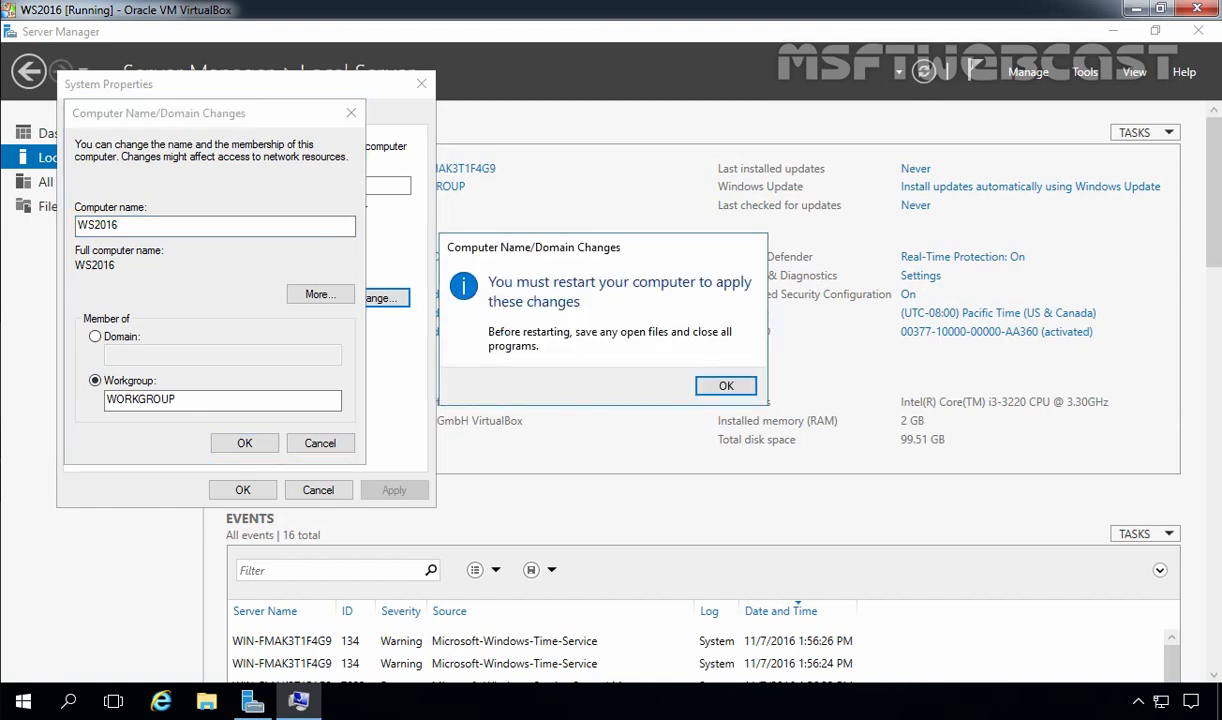
mouse_move(590, 304)
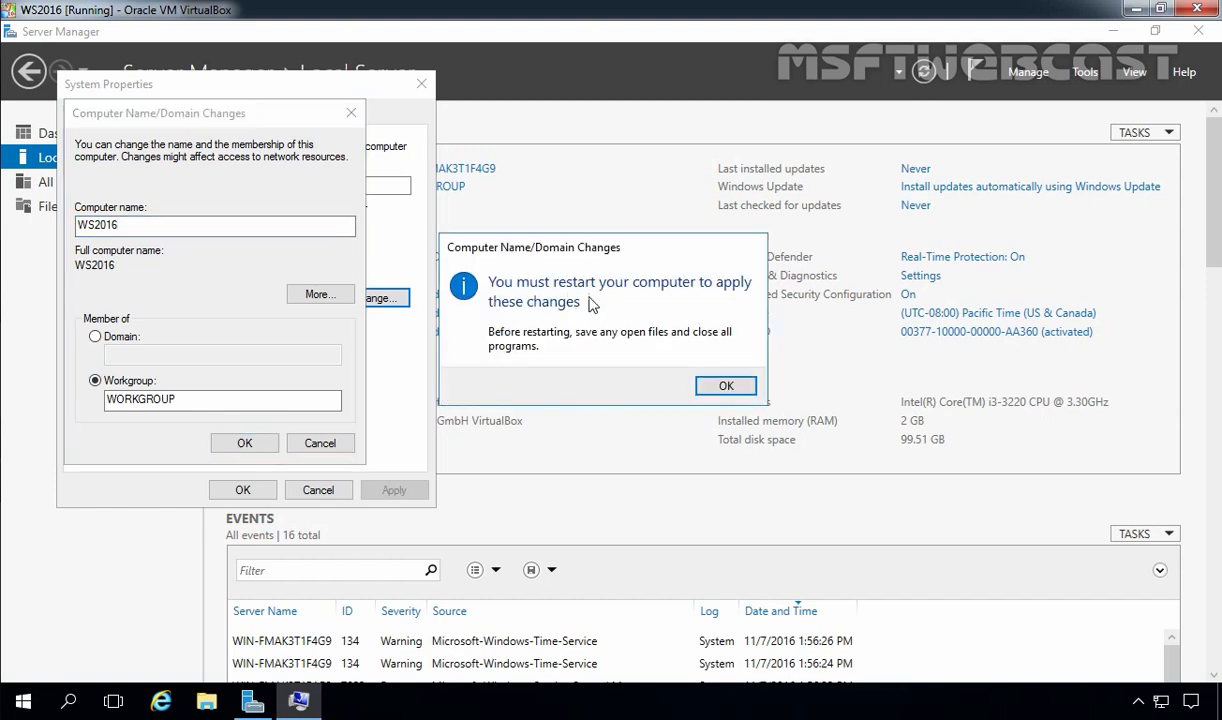
mouse_move(550, 320)
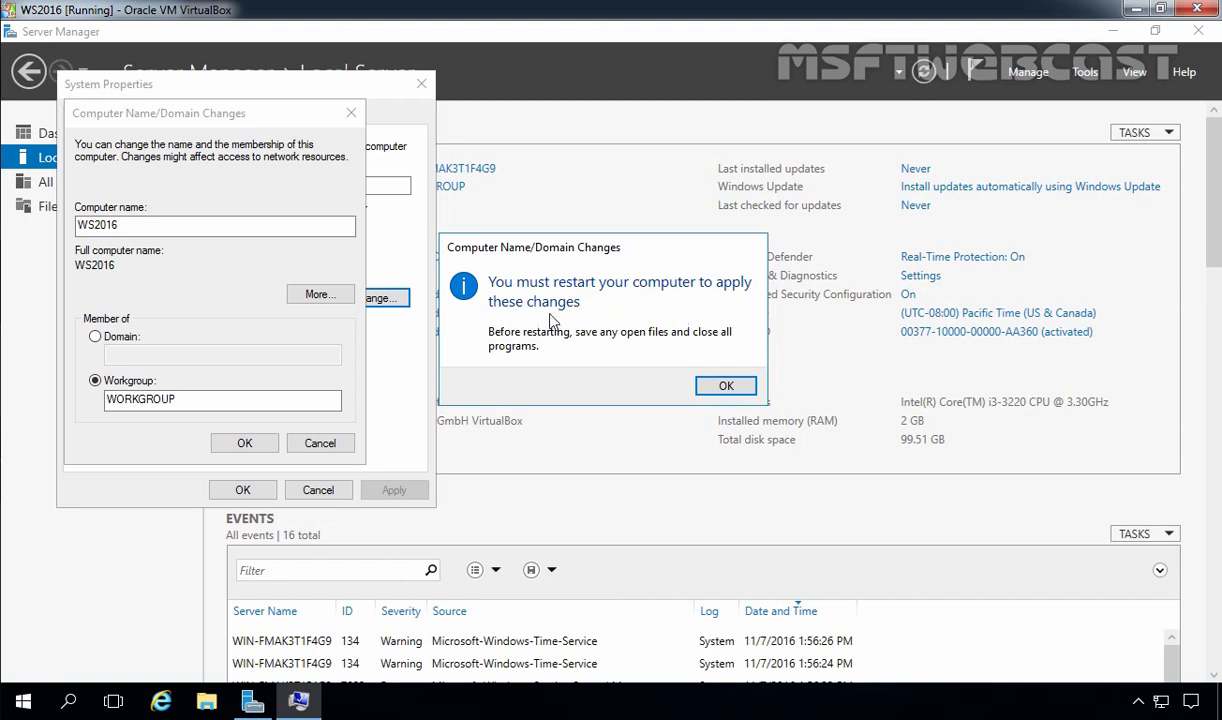
left_click(726, 386)
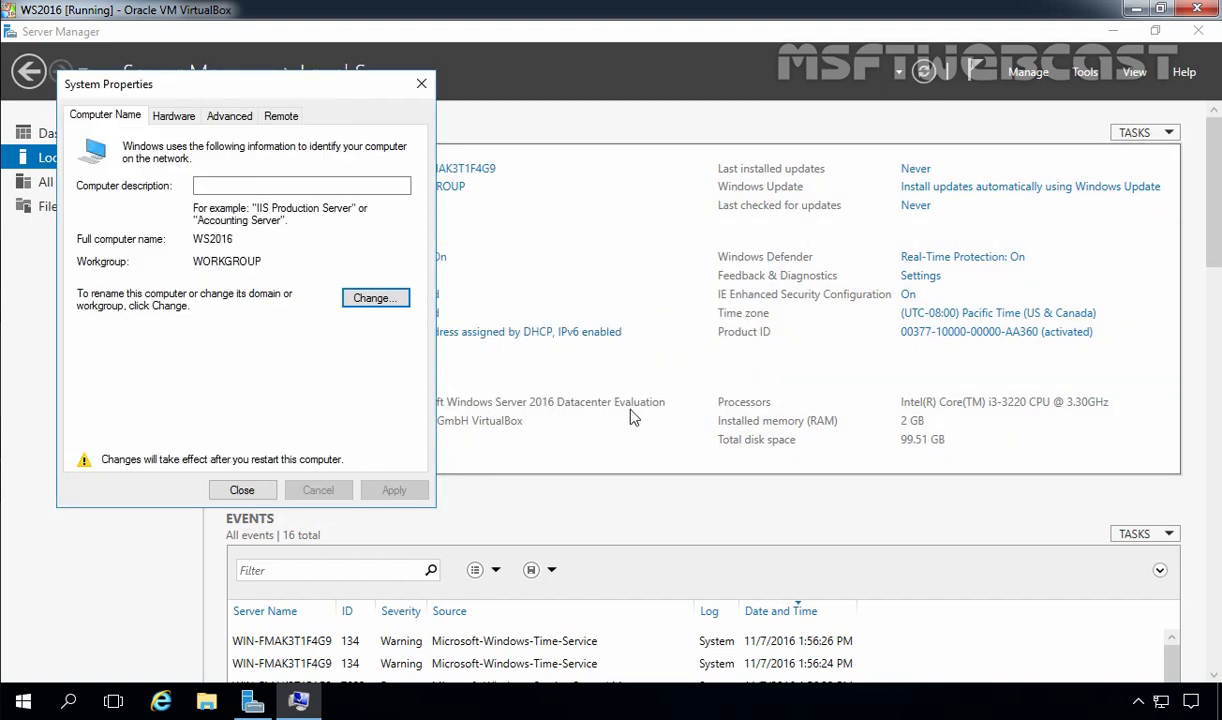
left_click(242, 490)
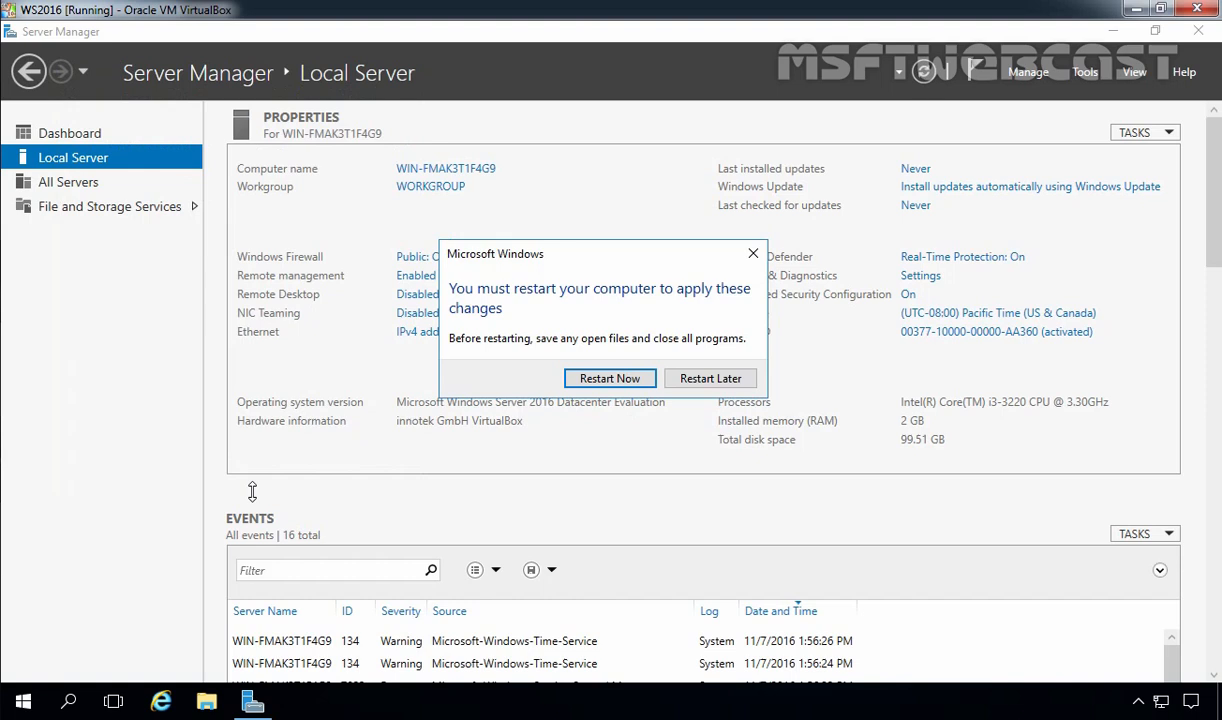
mouse_move(578, 400)
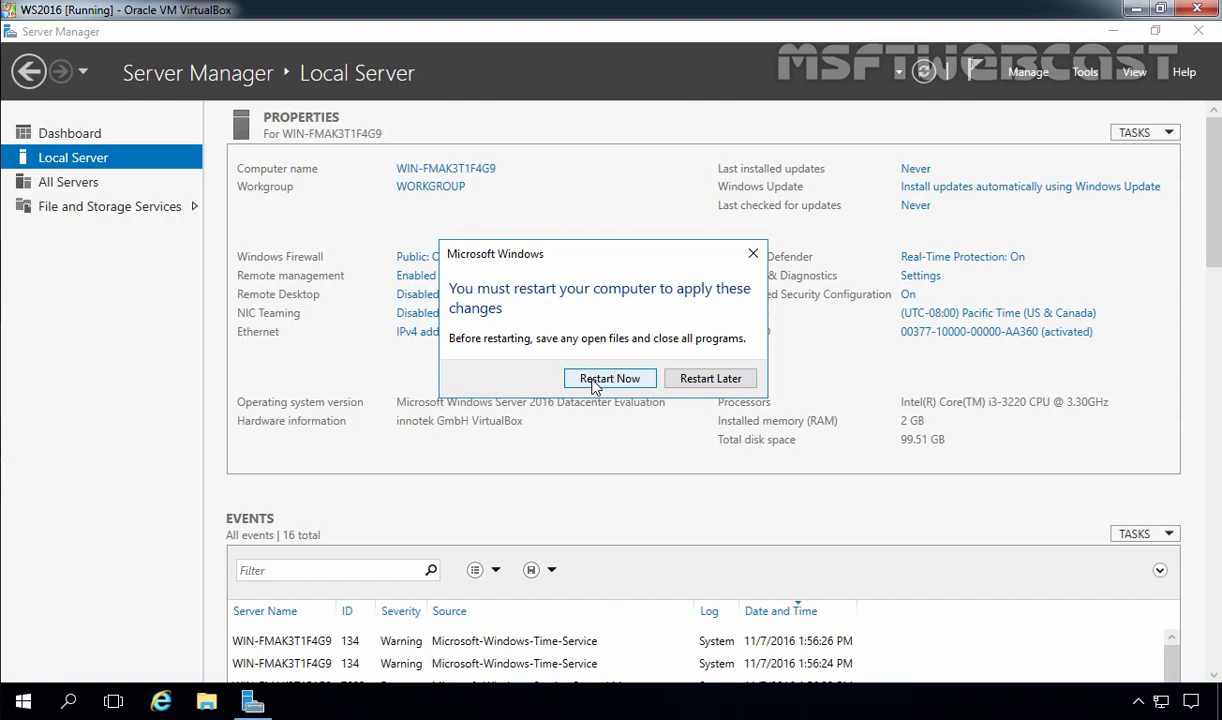
mouse_move(710, 378)
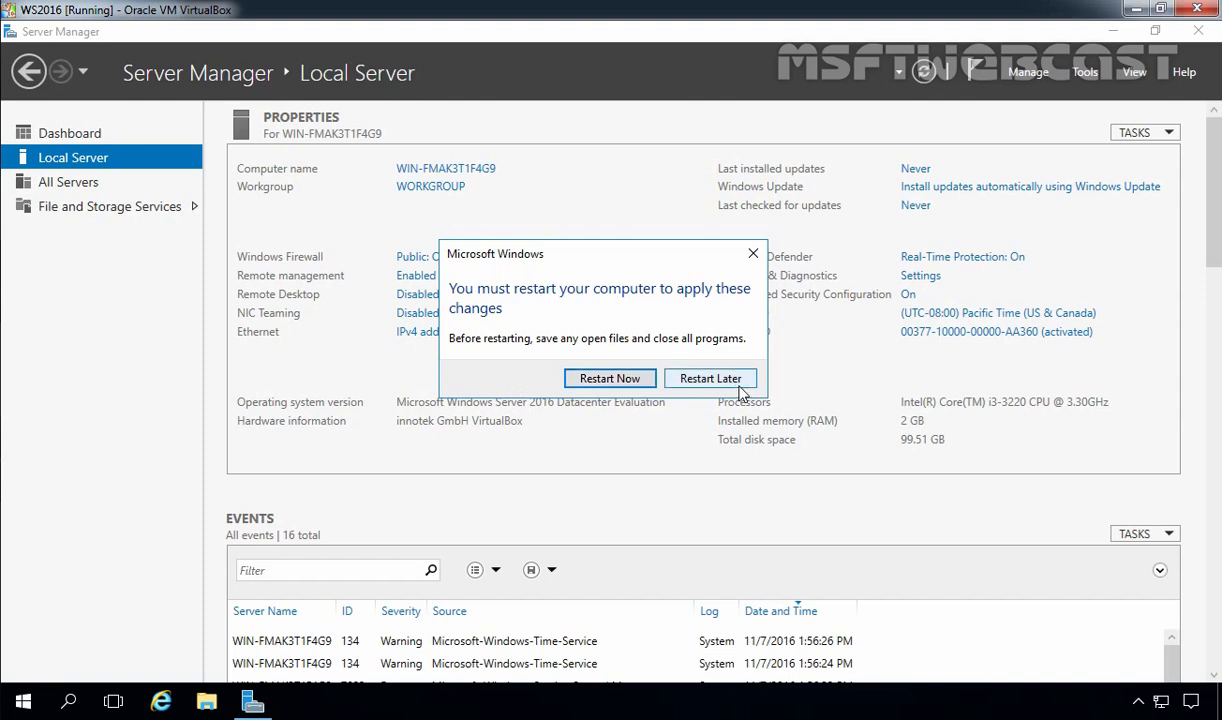
Choose Restart Later, then bring up the Ethernet network connections
left_click(712, 378)
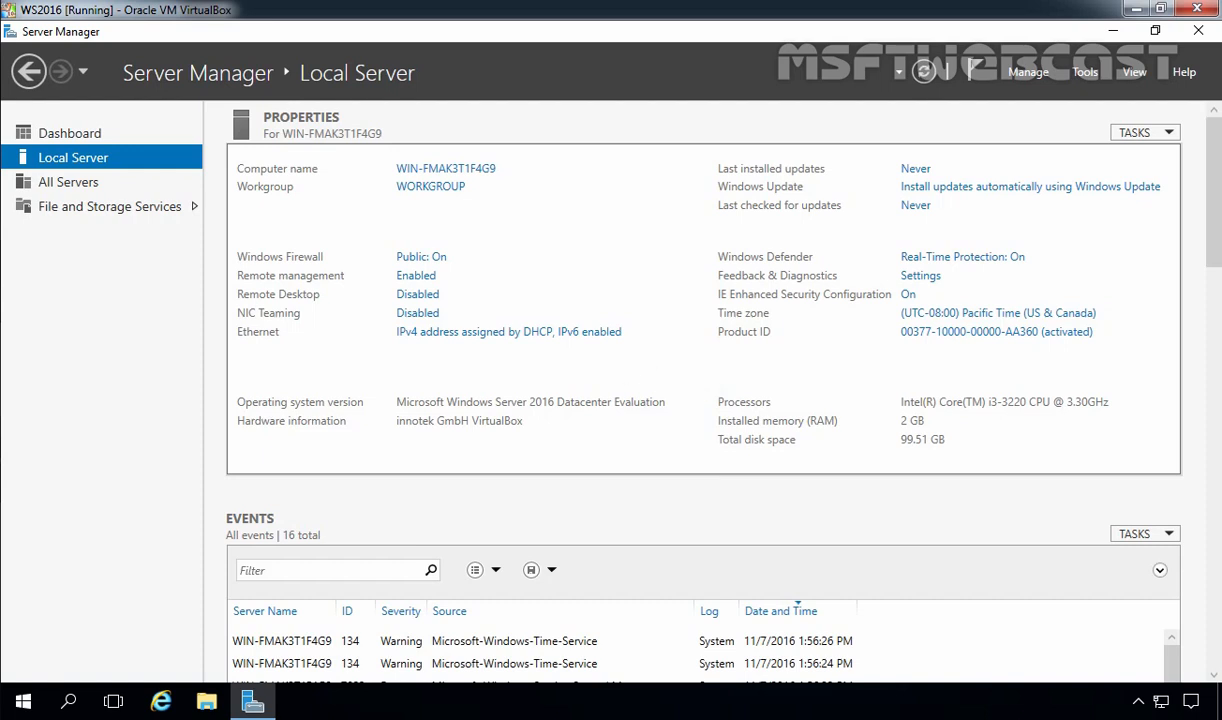
mouse_move(464, 344)
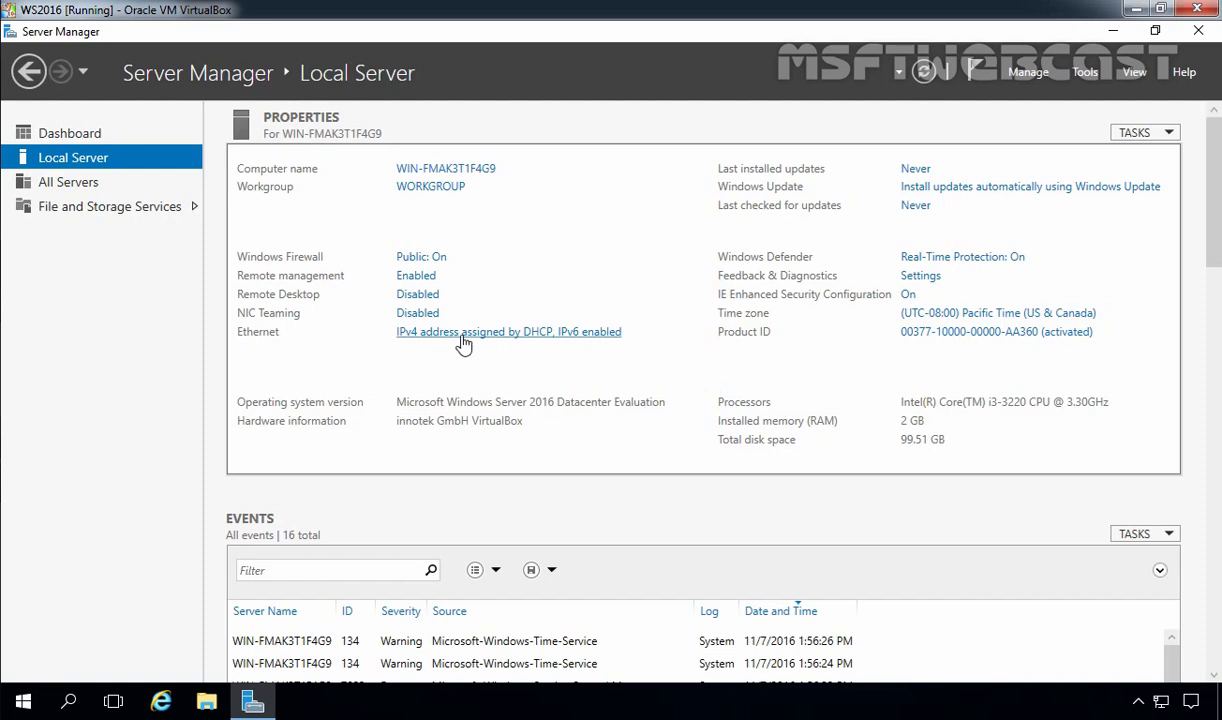
left_click(508, 332)
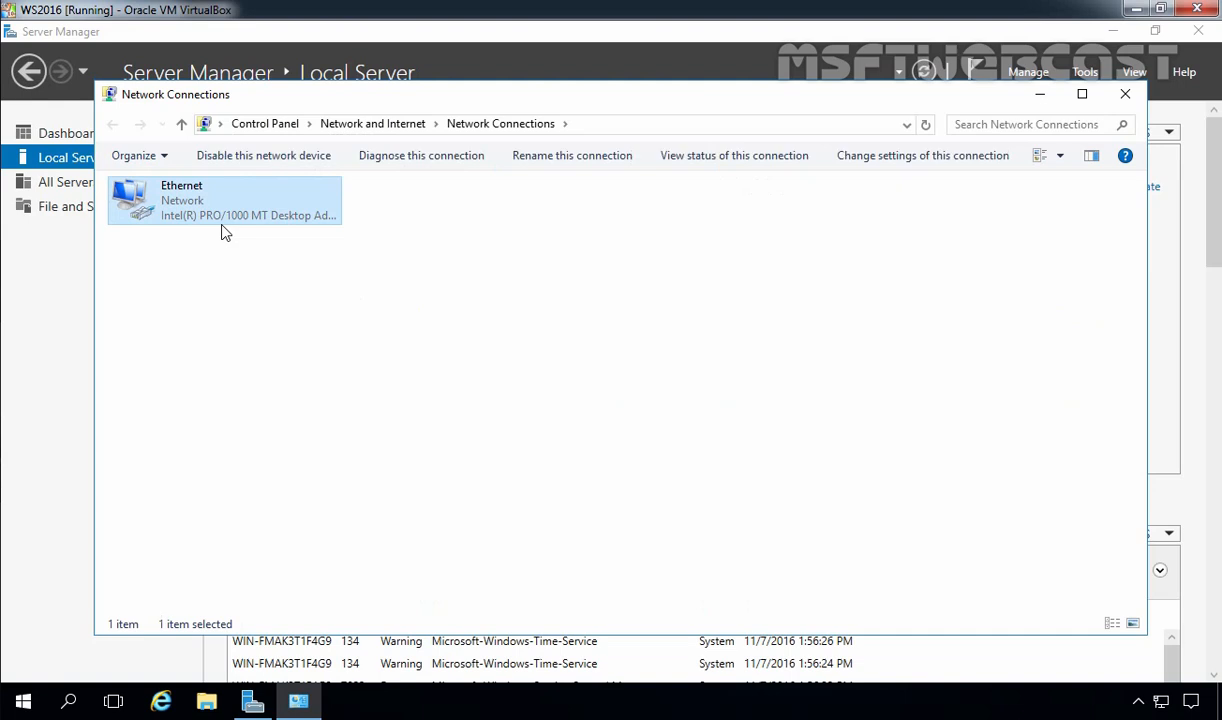
mouse_move(222, 218)
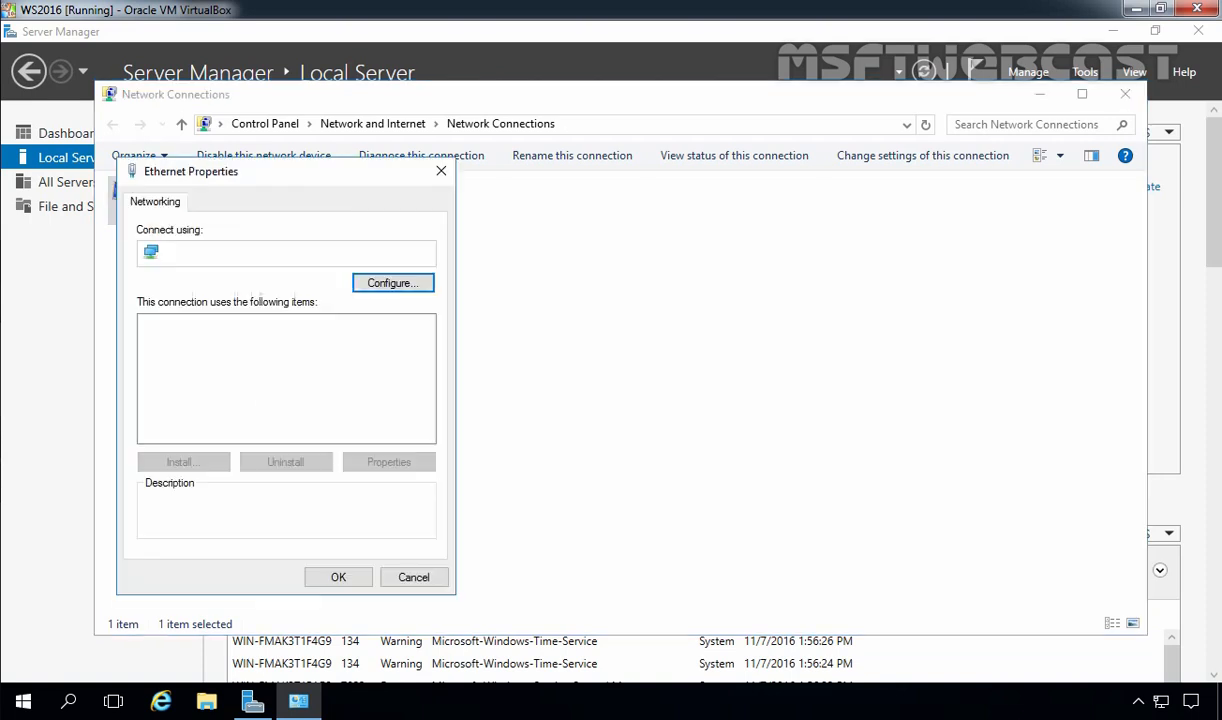
left_click(264, 370)
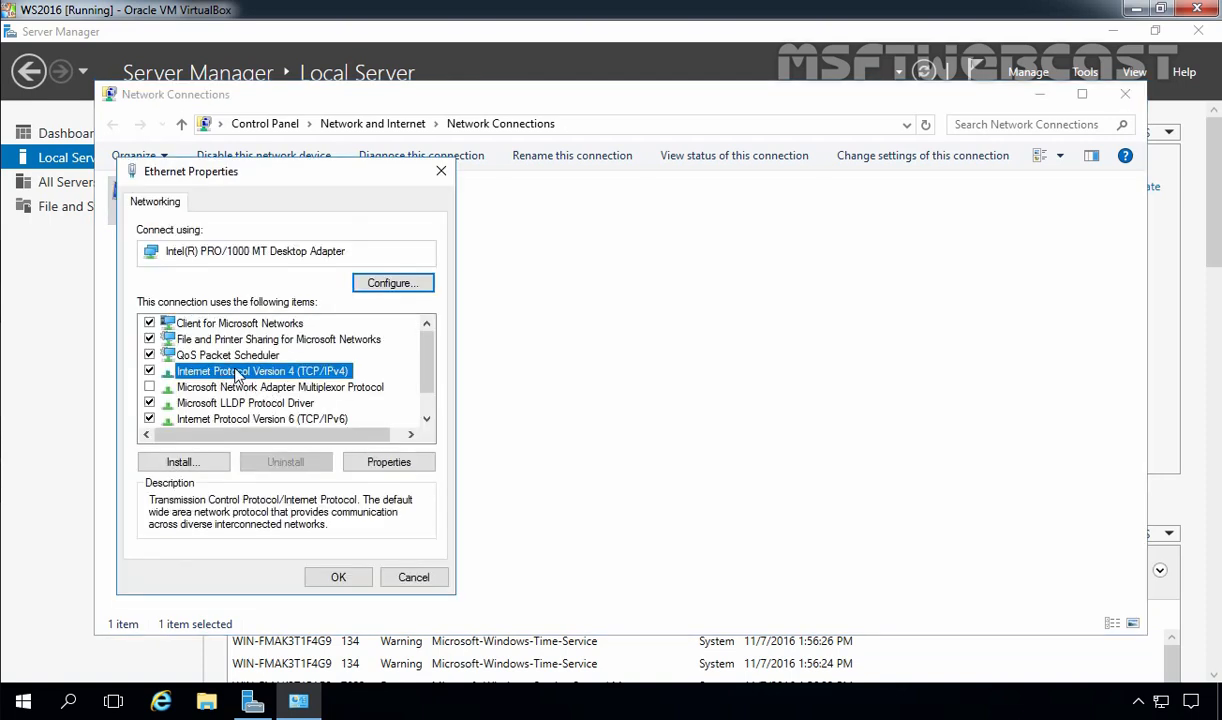
left_click(388, 460)
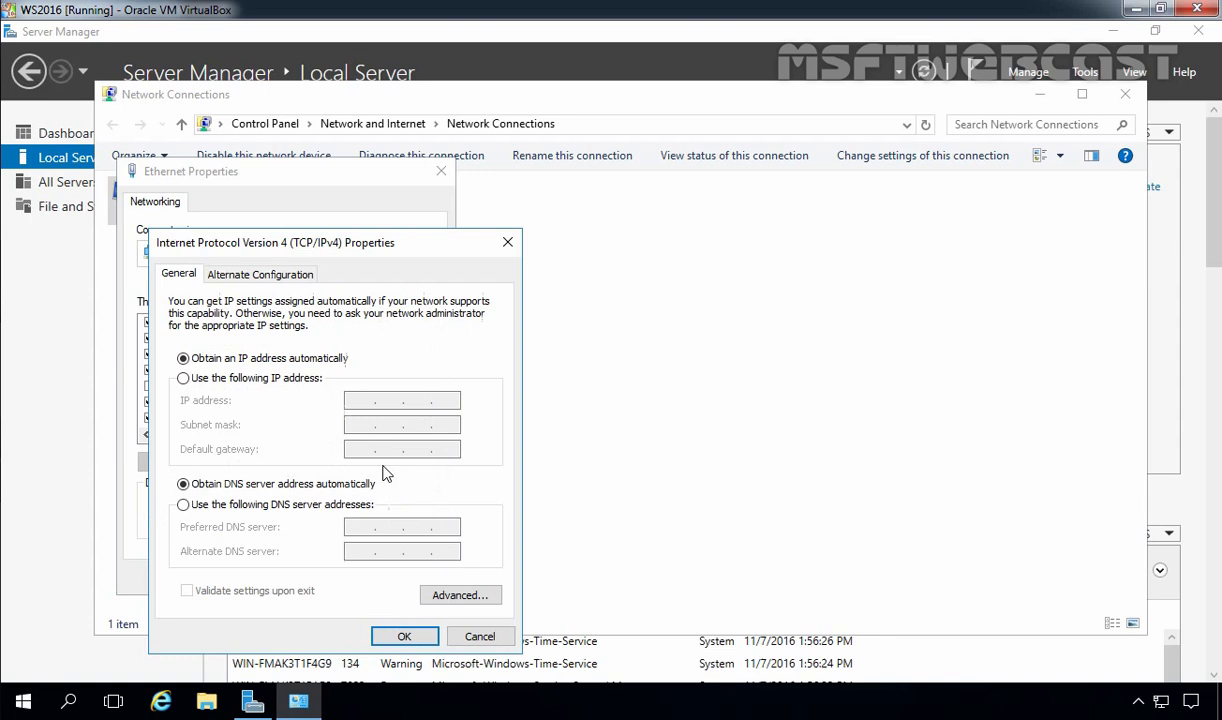
mouse_move(262, 408)
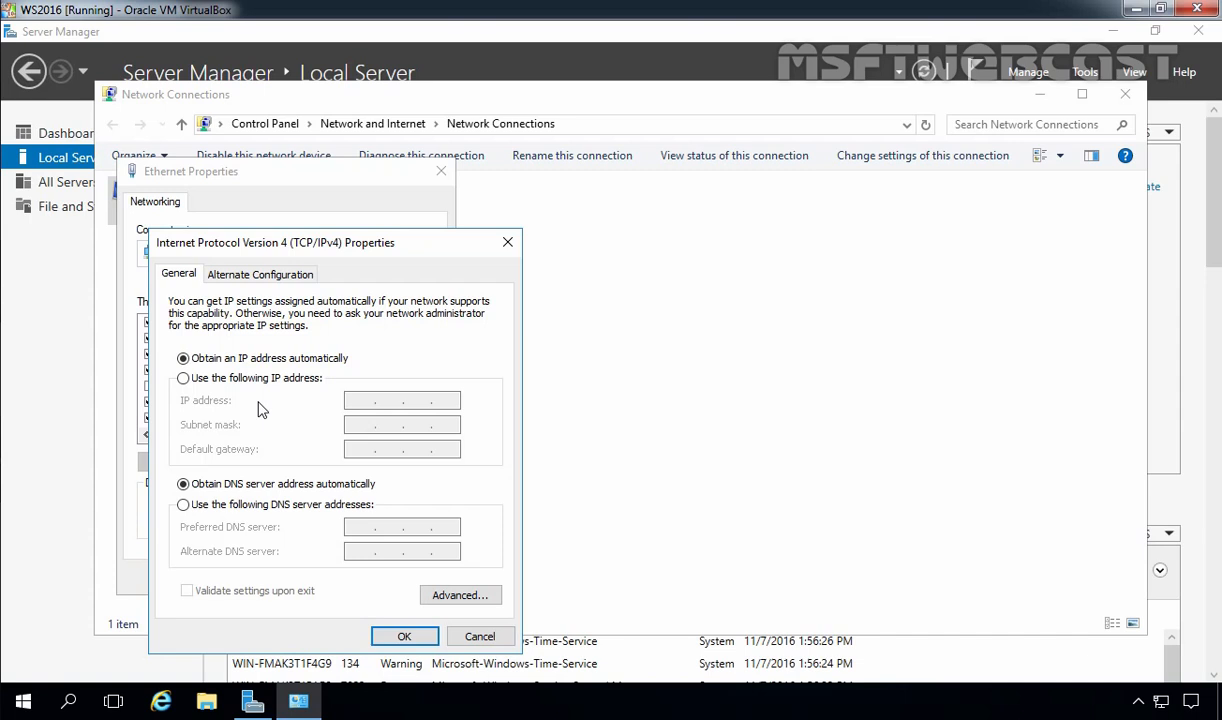
mouse_move(480, 636)
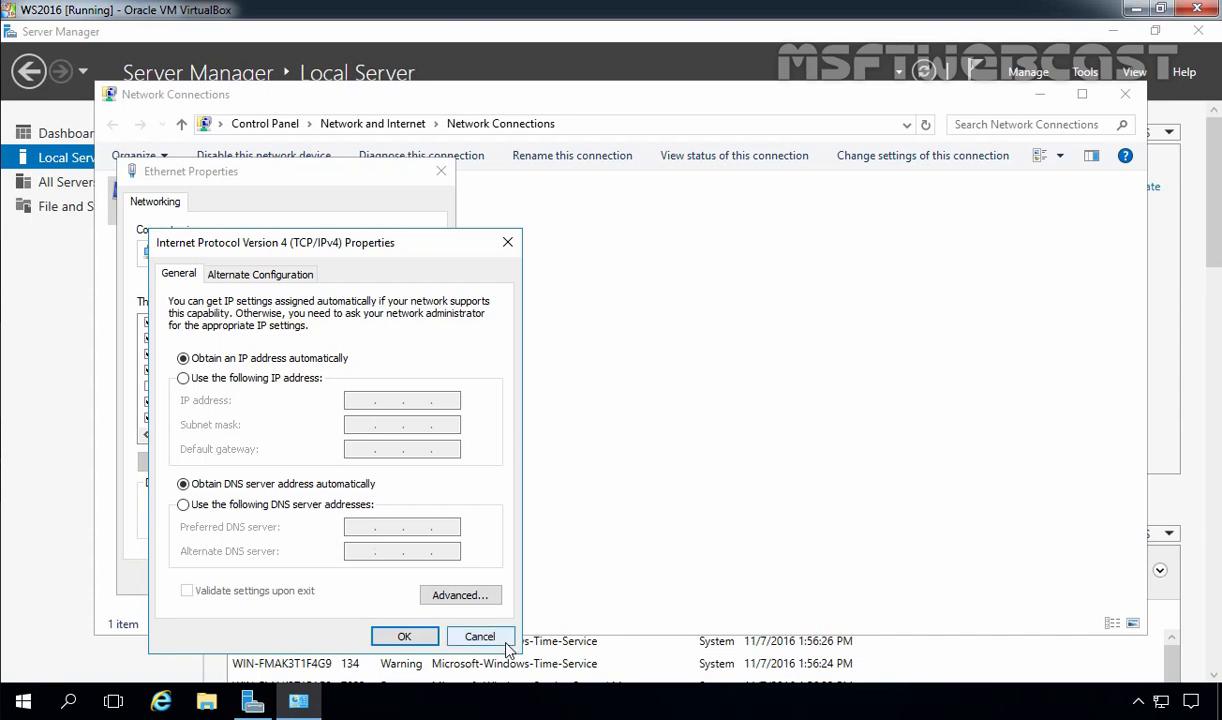
left_click(480, 636)
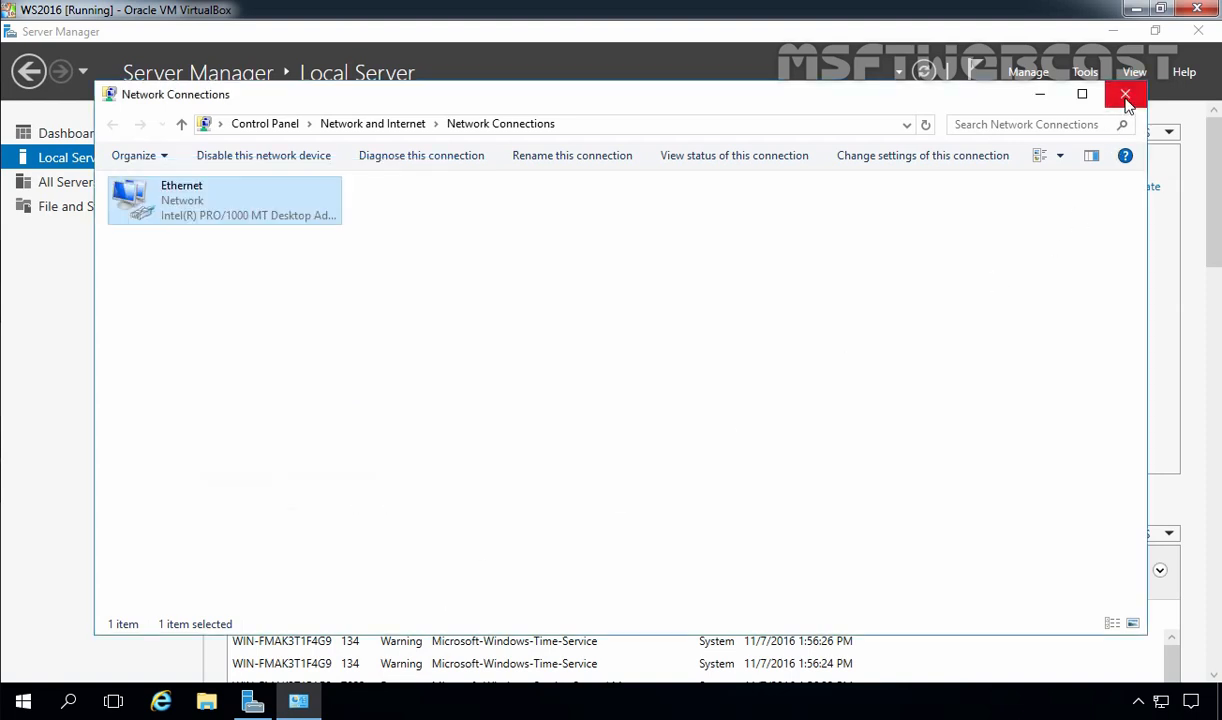
left_click(1124, 94)
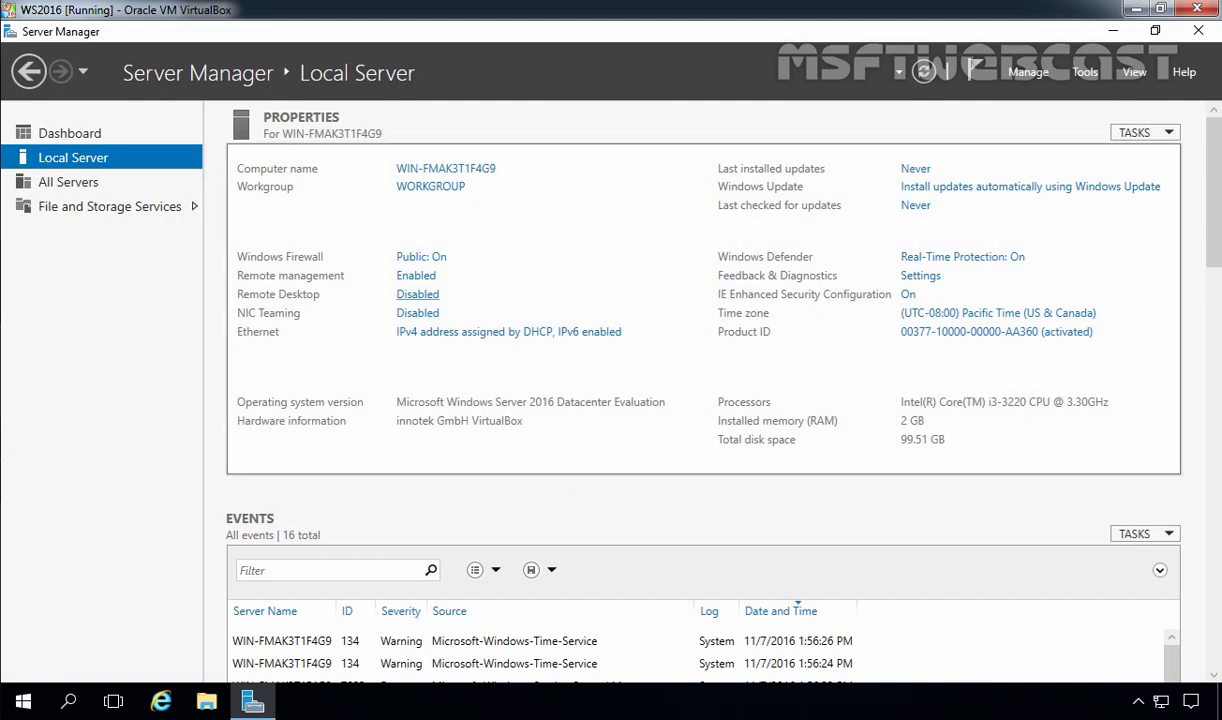
Enable 'Allow remote connections to this computer', accepting the firewall exception notice
left_click(416, 294)
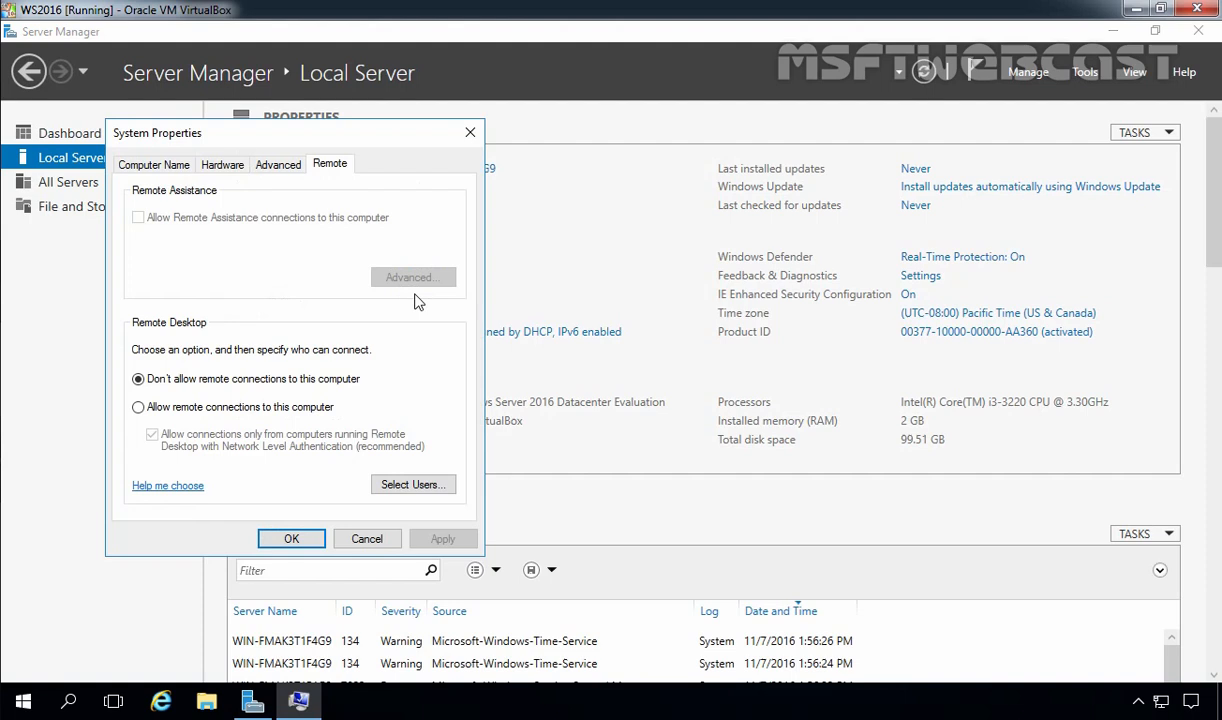
mouse_move(310, 192)
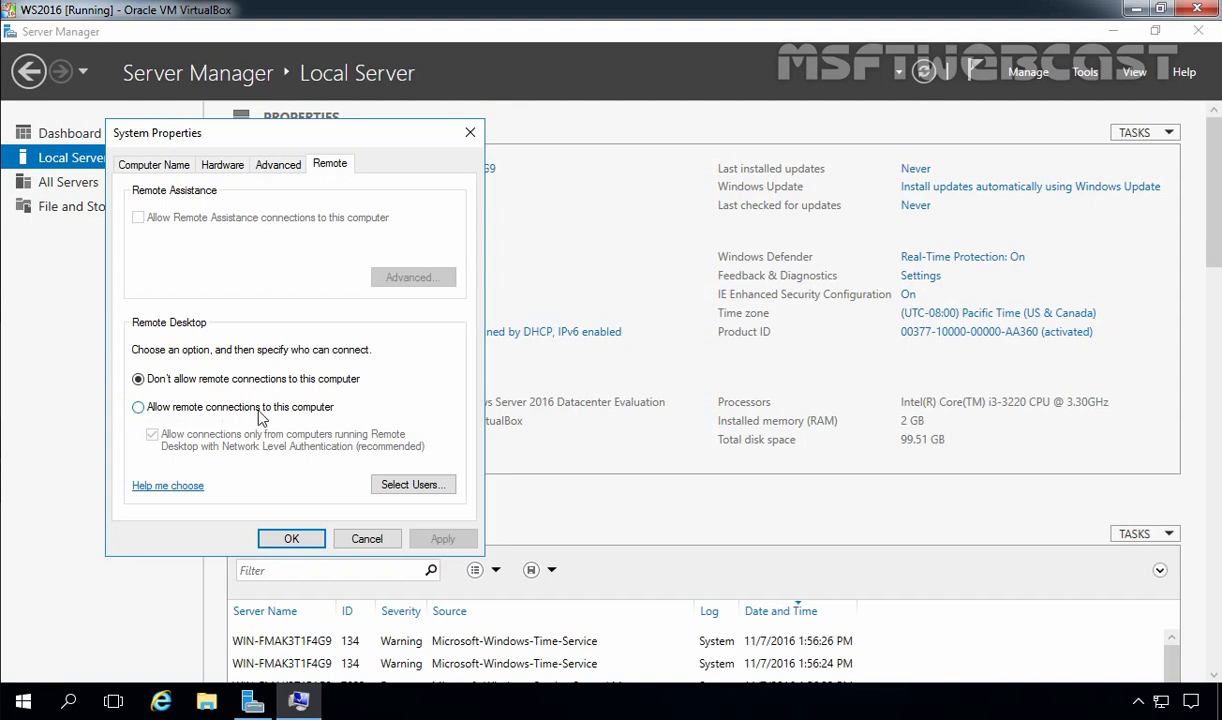
left_click(138, 406)
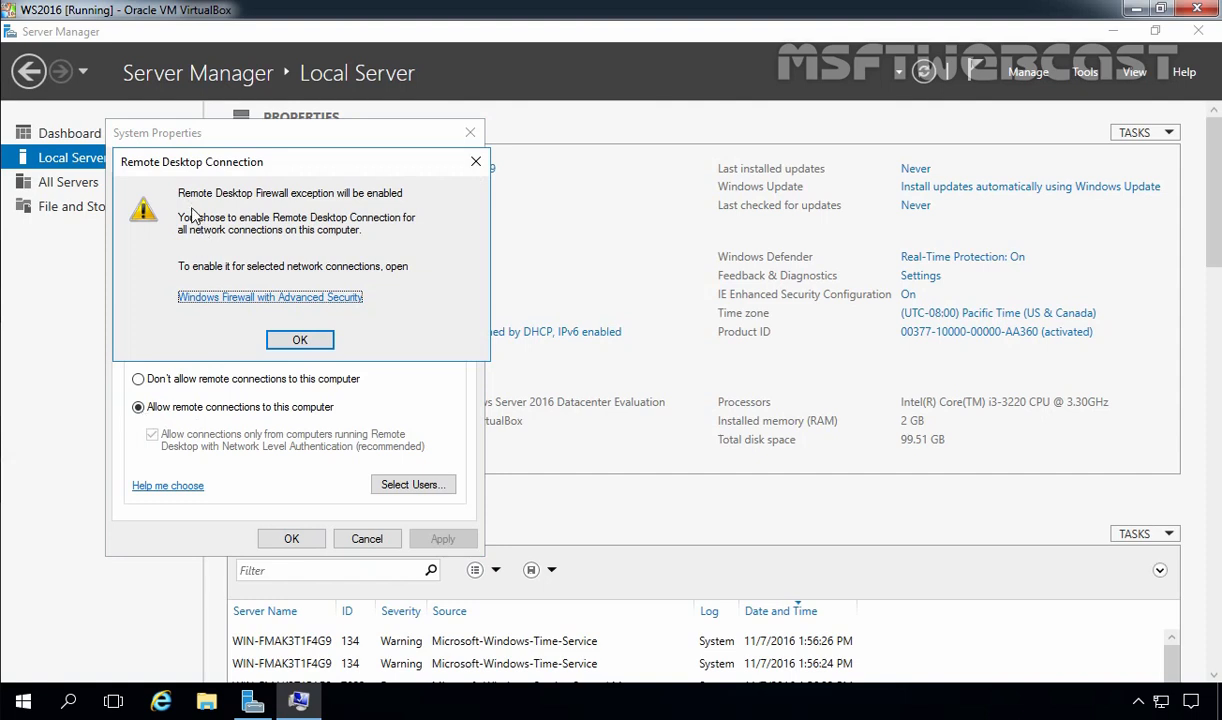
mouse_move(252, 204)
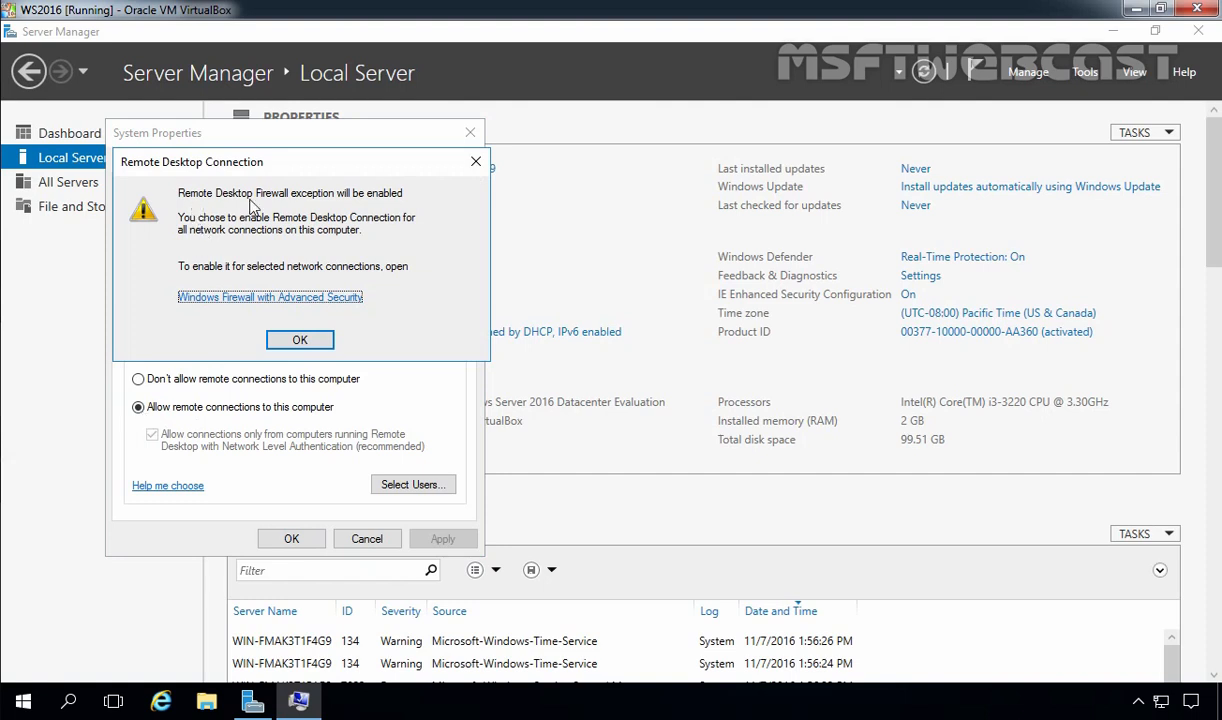
mouse_move(332, 206)
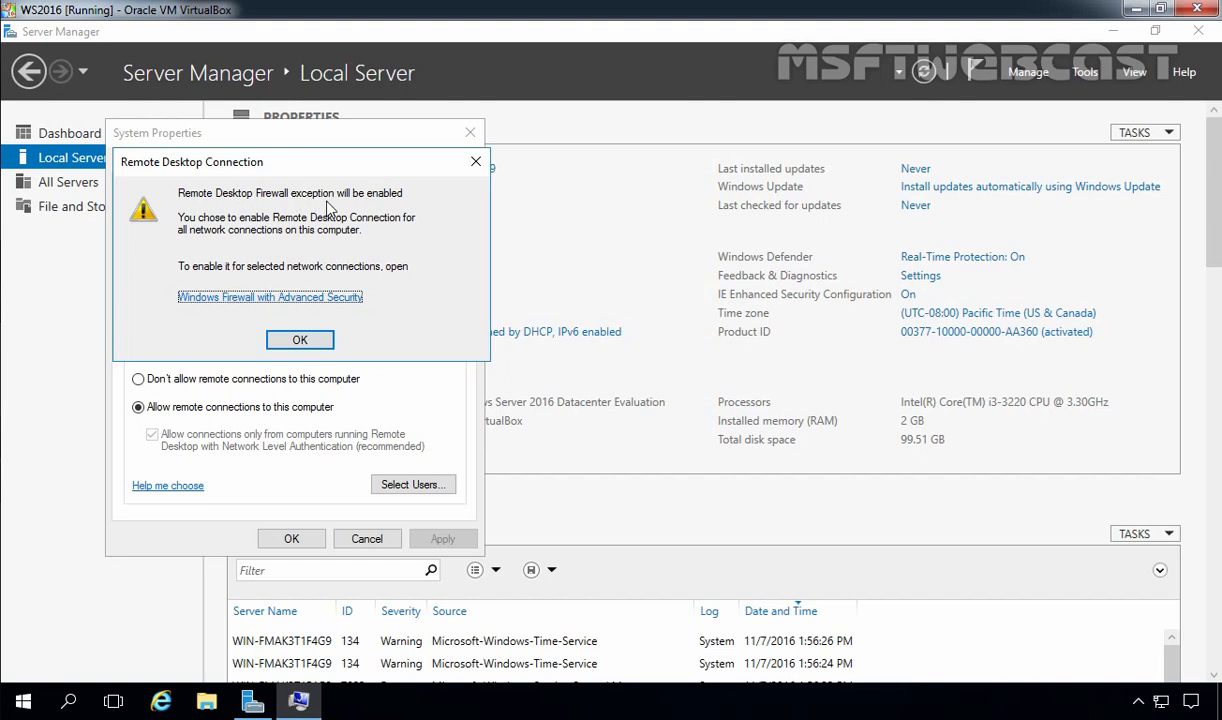
mouse_move(330, 210)
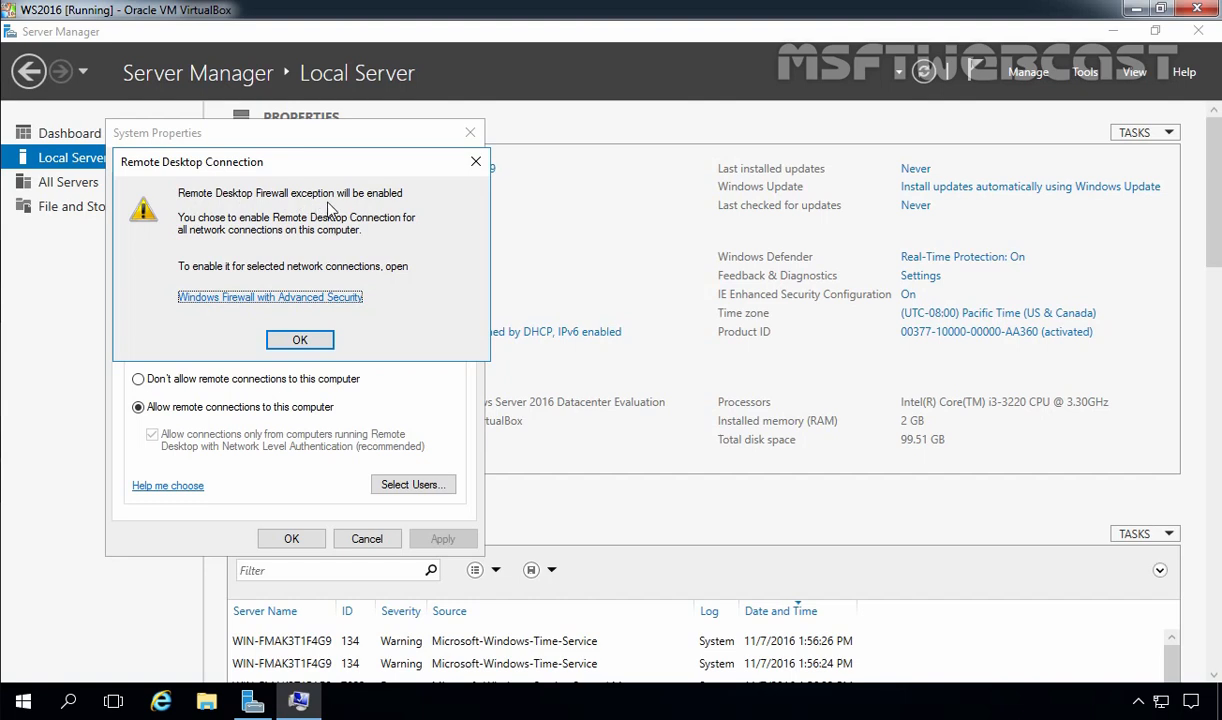
left_click(300, 340)
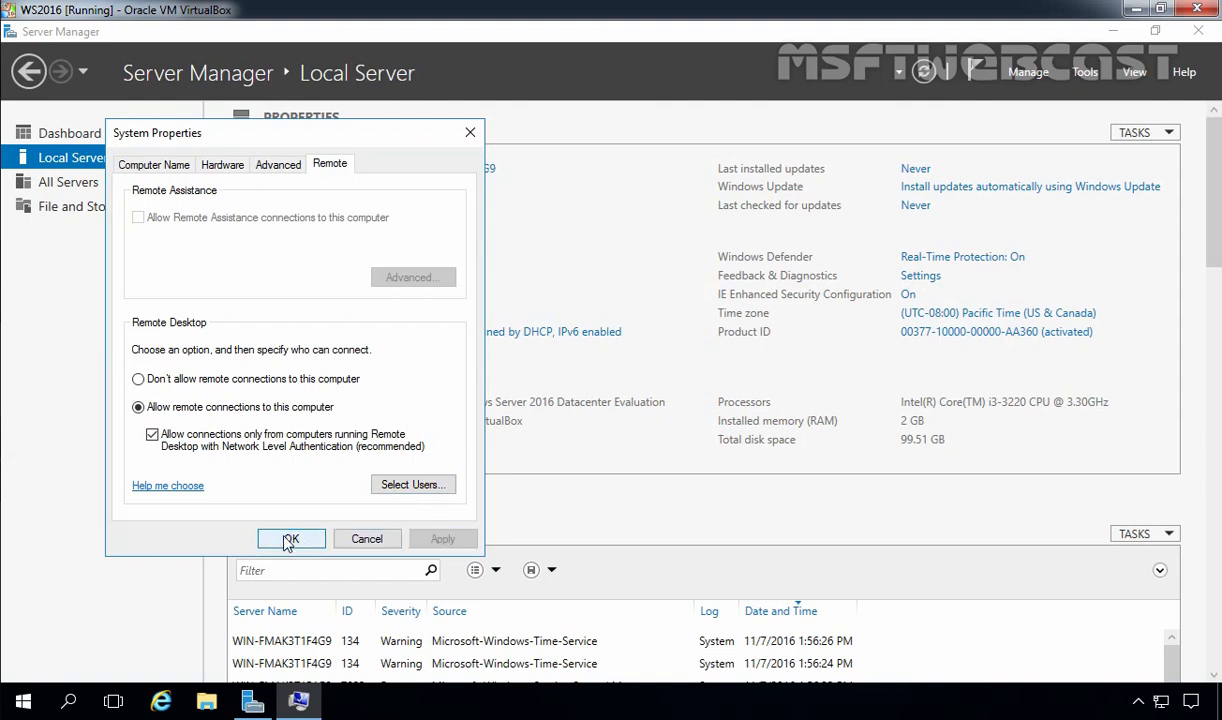
left_click(292, 540)
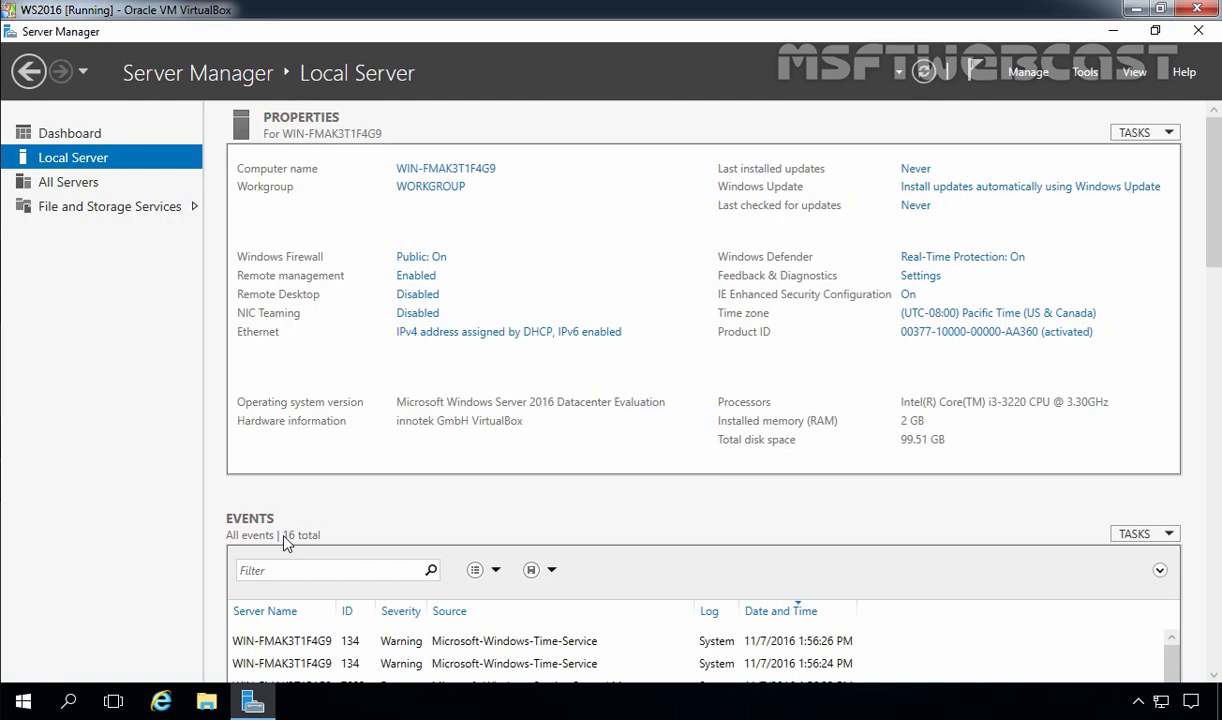
mouse_move(996, 204)
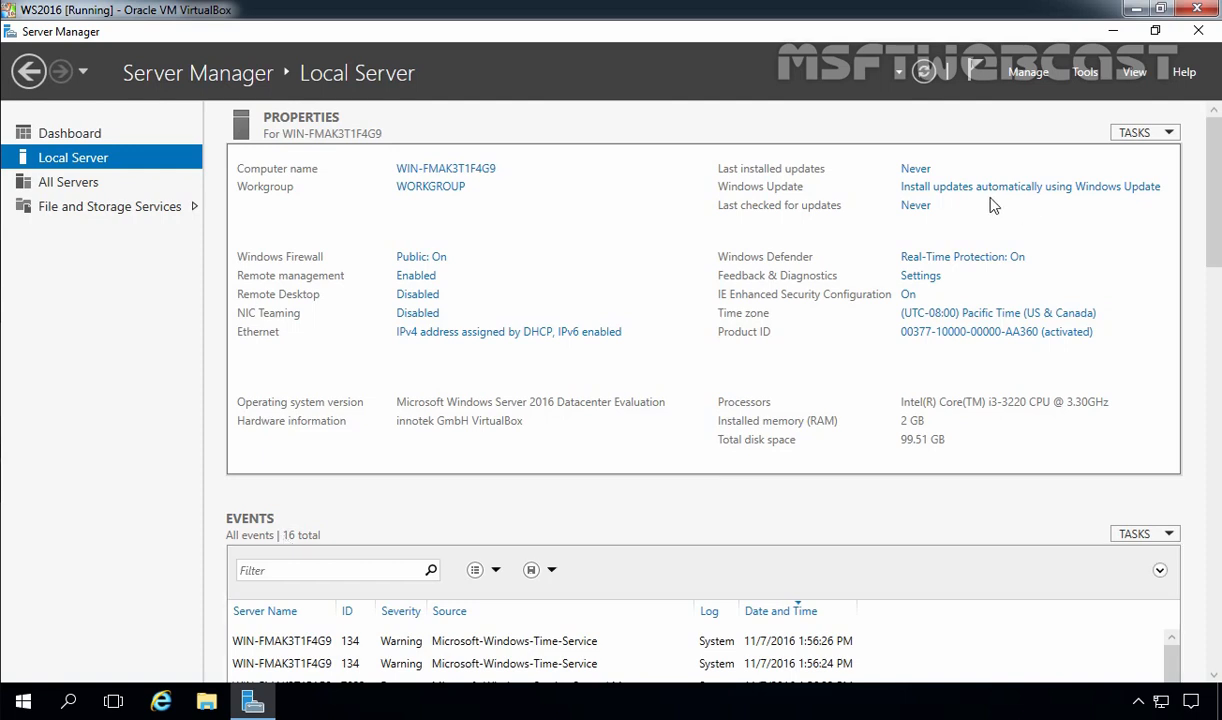
mouse_move(952, 200)
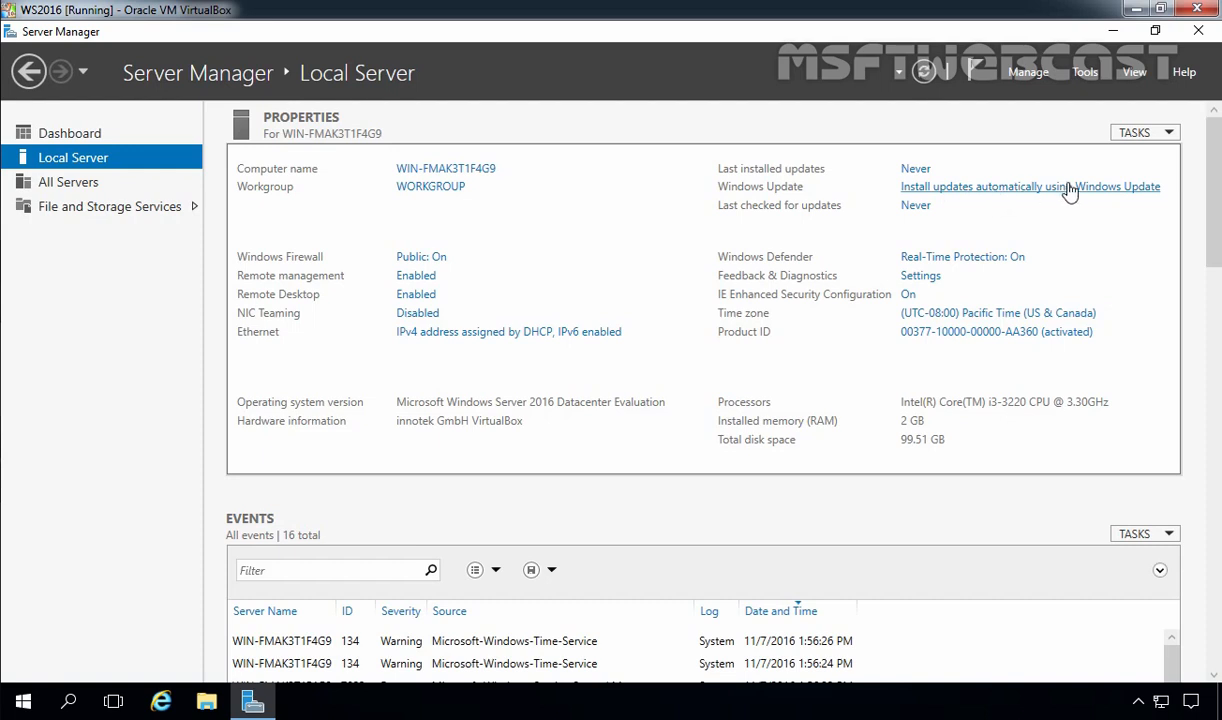
mouse_move(1122, 198)
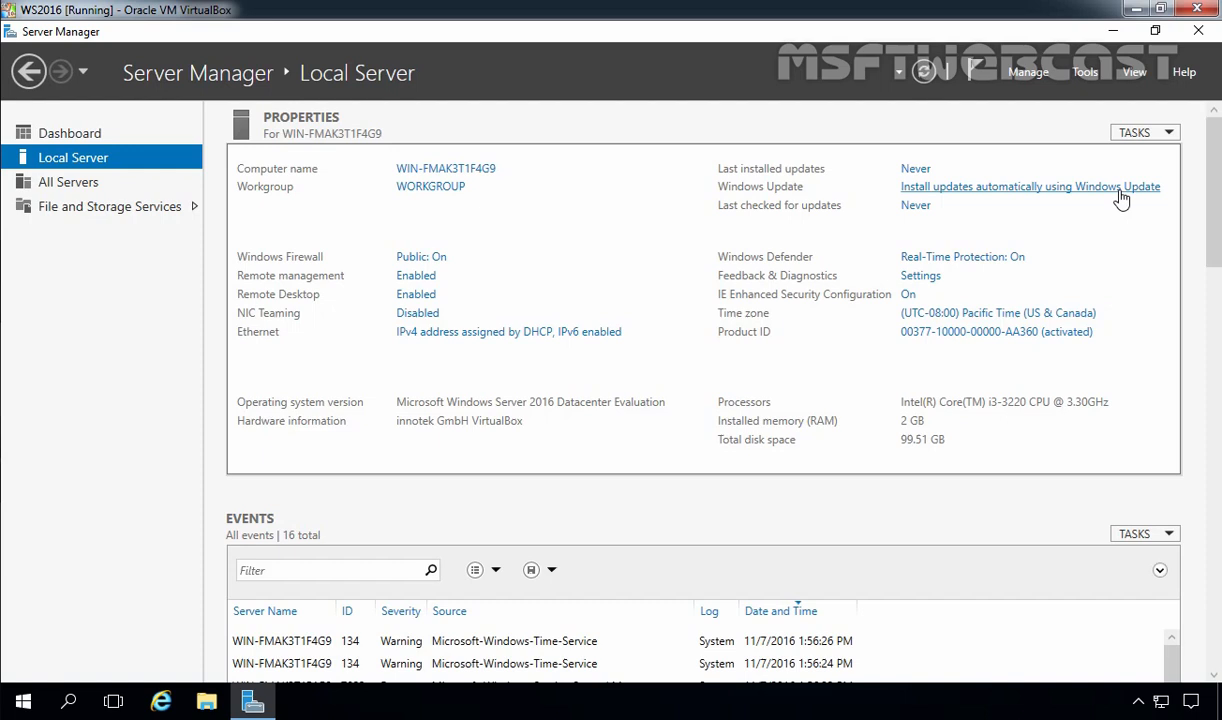
mouse_move(762, 268)
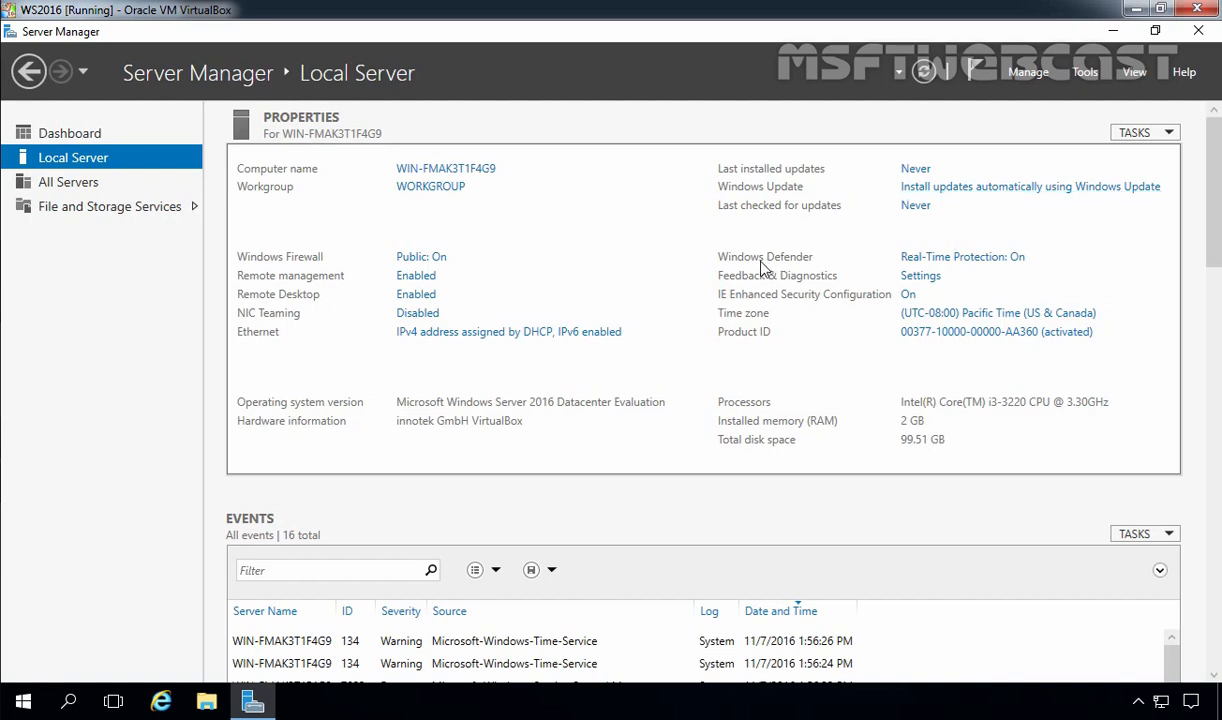
mouse_move(790, 272)
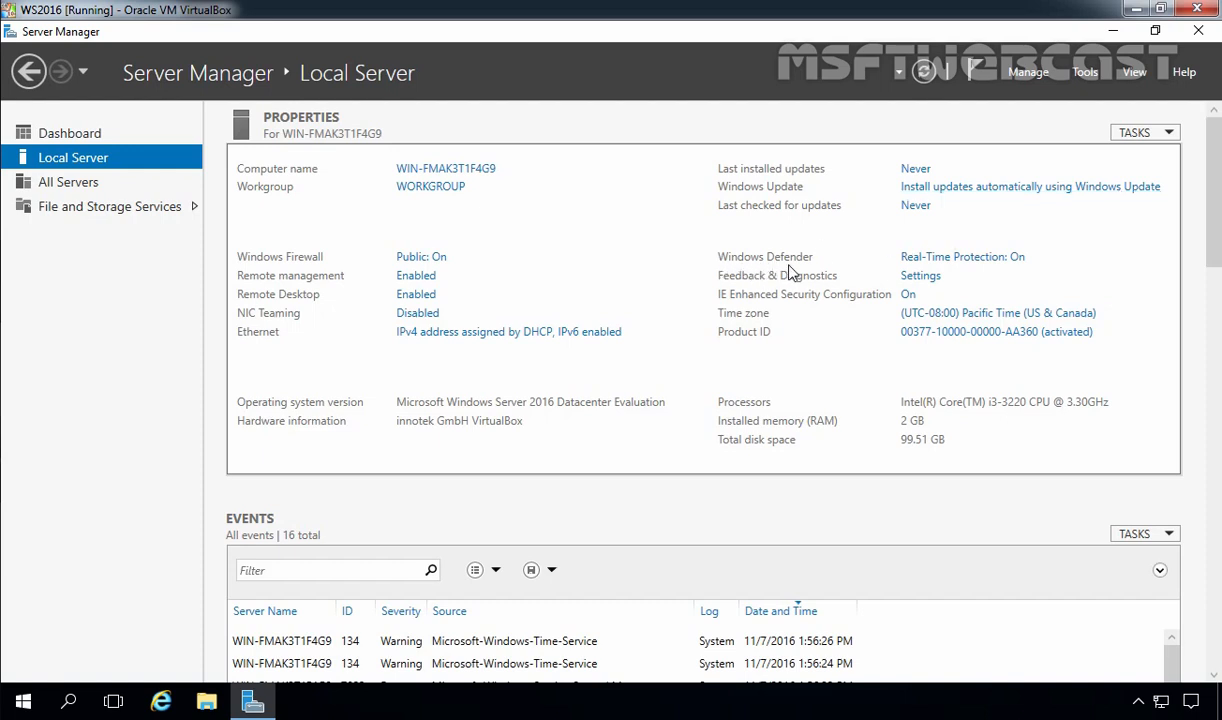
mouse_move(998, 262)
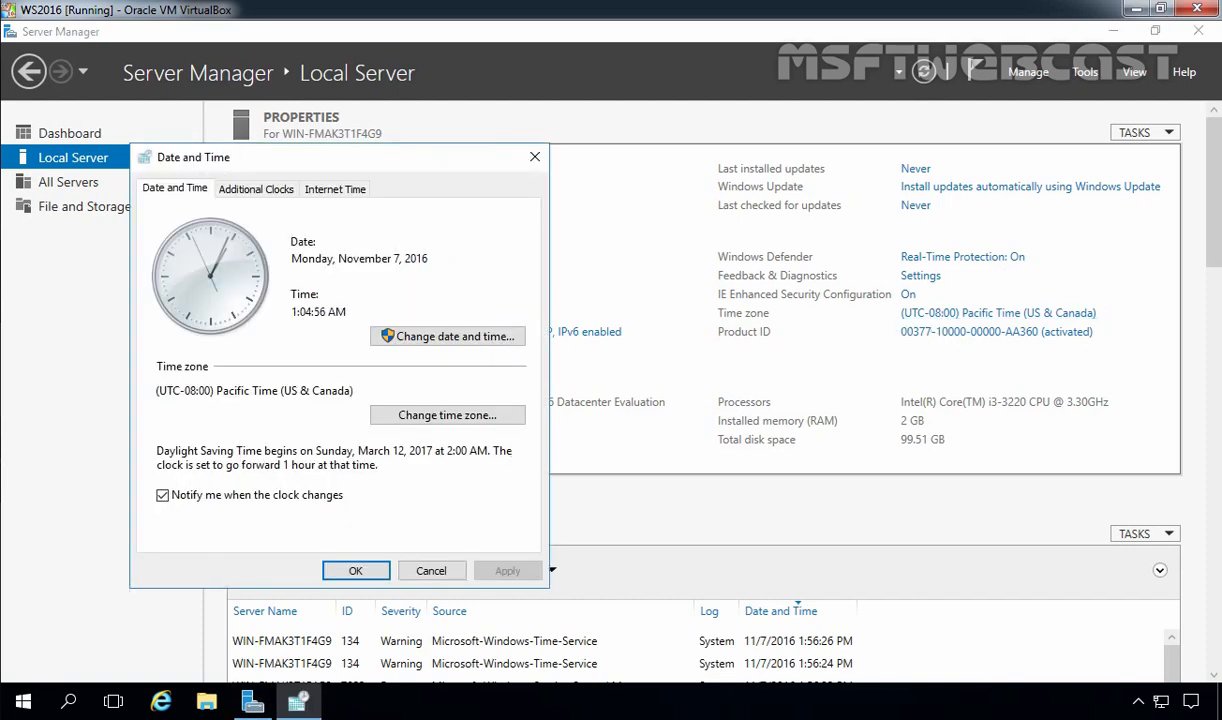
Select the (UTC+05:30) Chennai, Kolkata, Mumbai, New Delhi time zone and keep the change
left_click(448, 414)
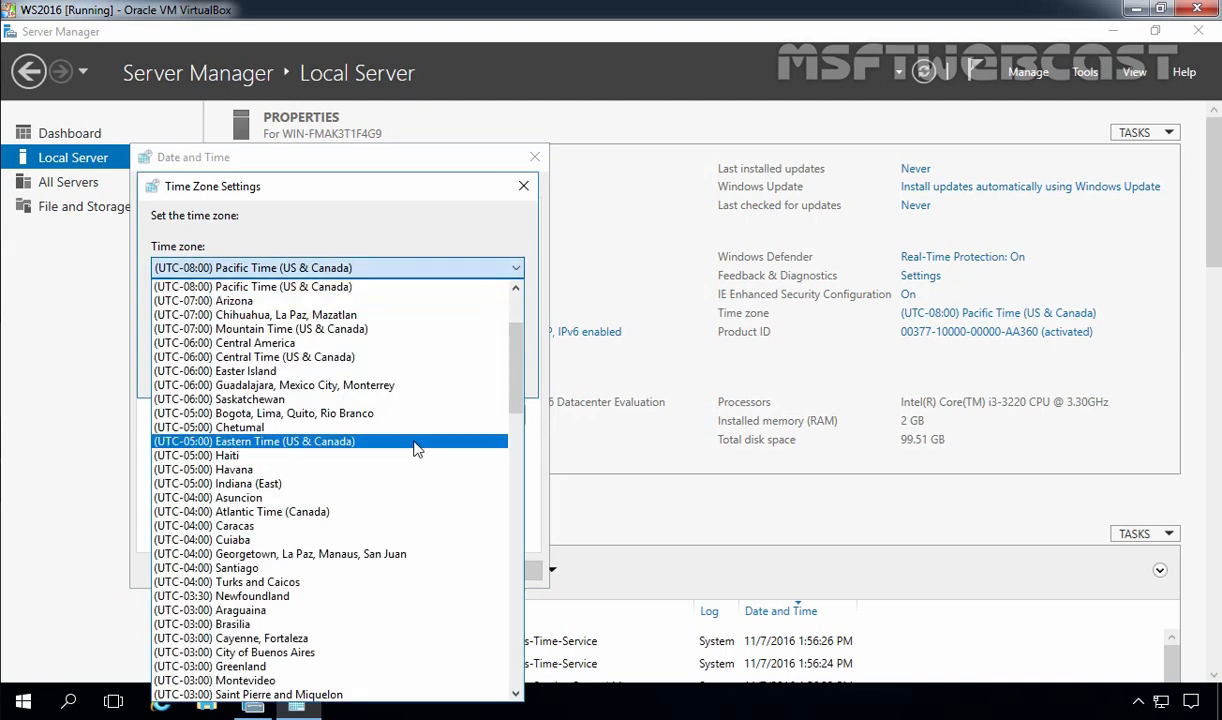
scroll("down", 3)
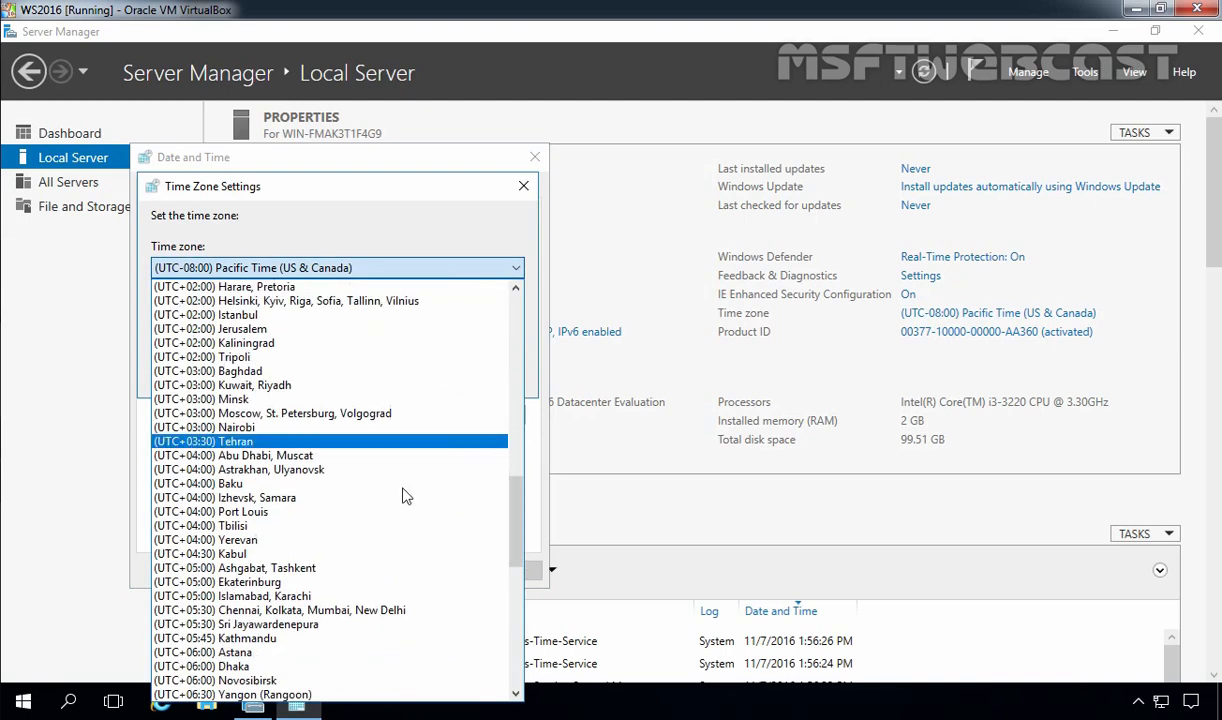
left_click(280, 610)
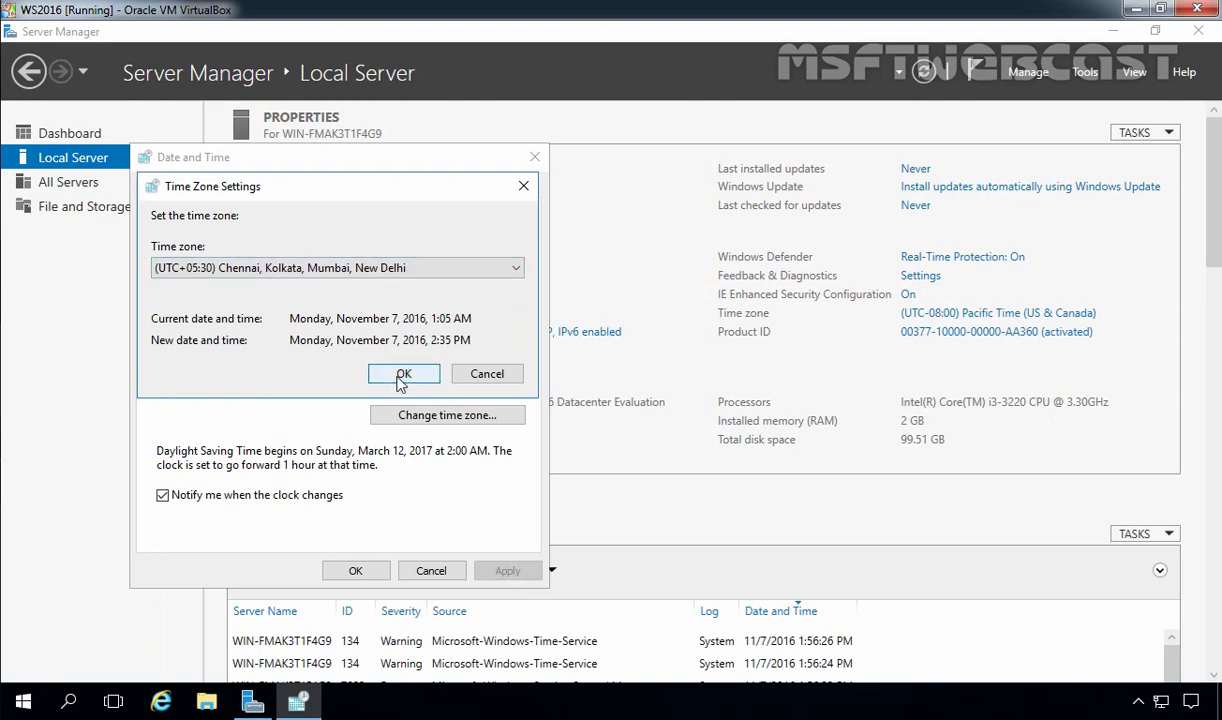
left_click(404, 374)
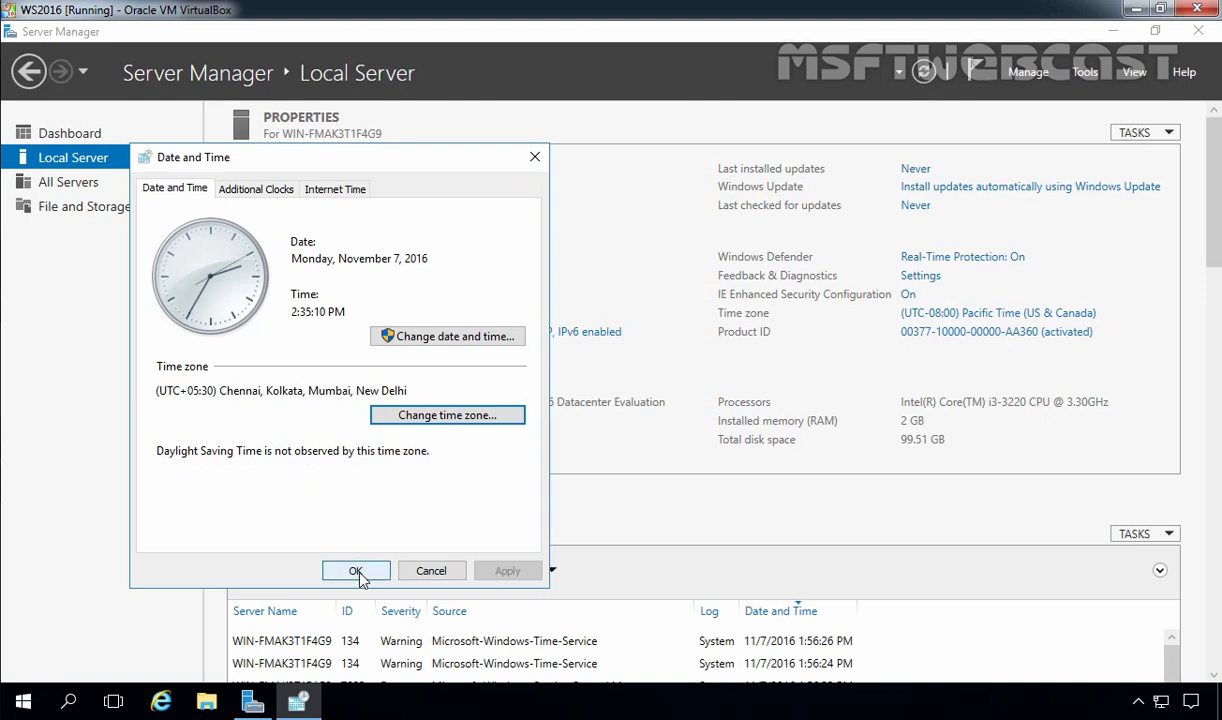
left_click(356, 570)
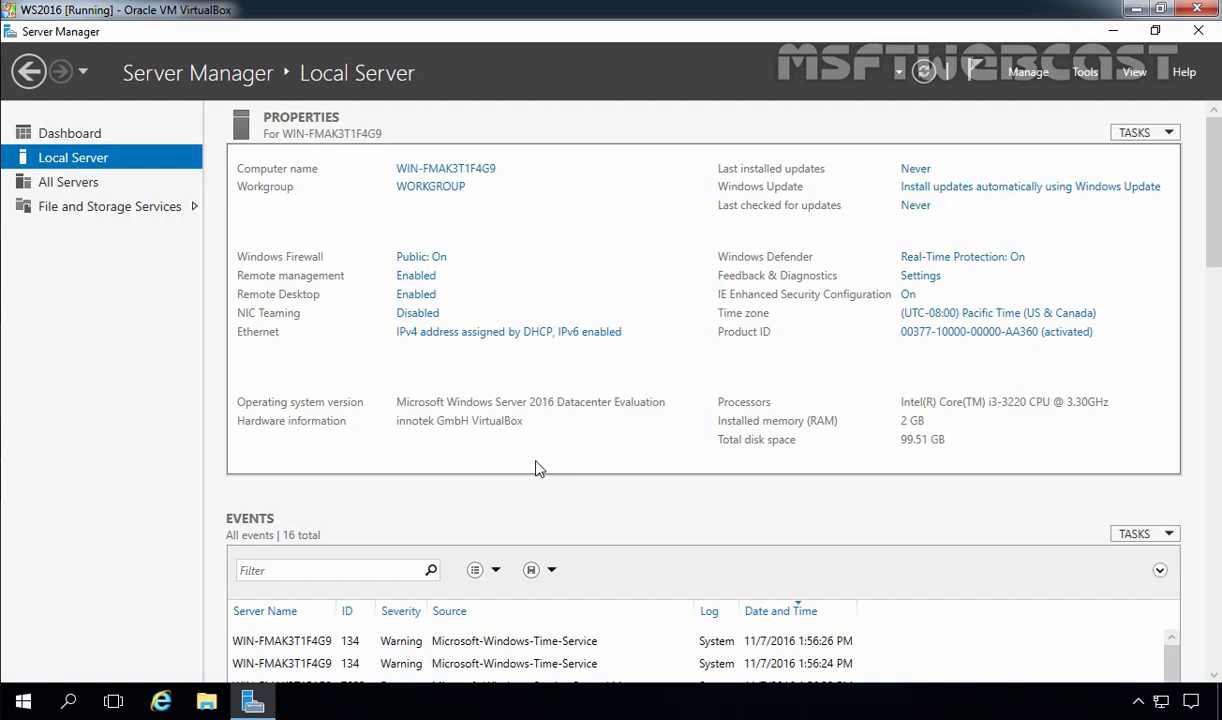
mouse_move(620, 468)
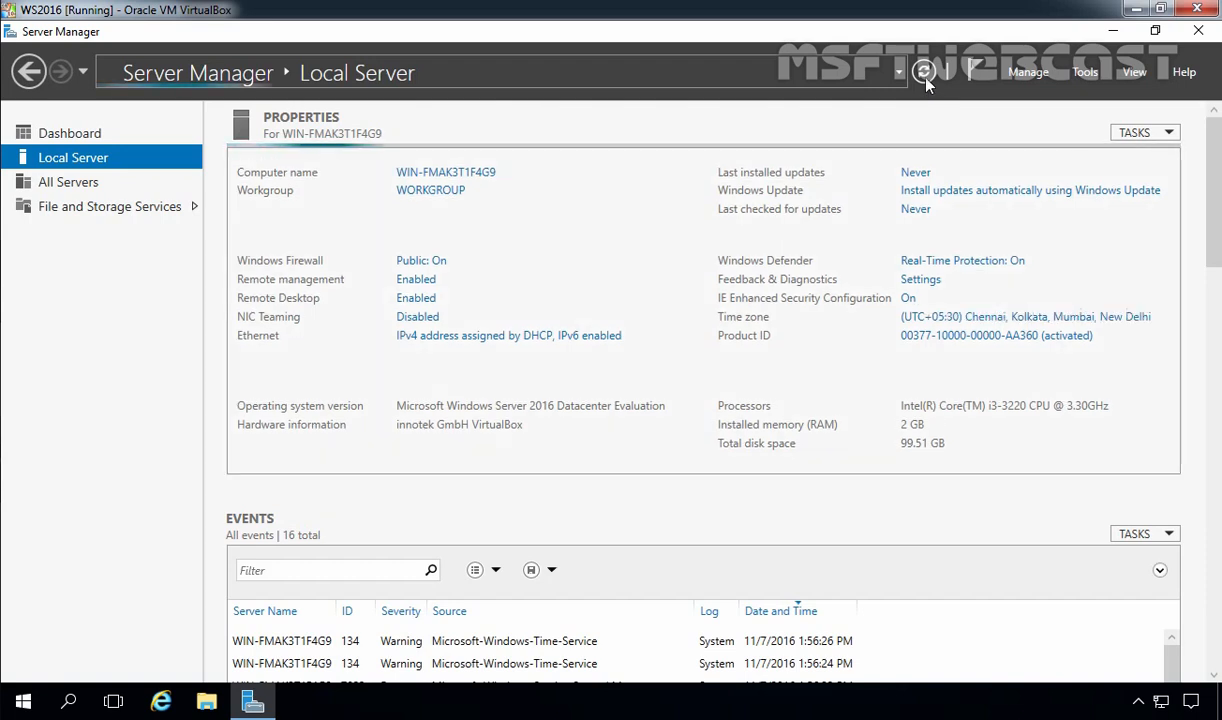
Refresh the Local Server properties so the UTC+05:30 time zone appears
left_click(924, 72)
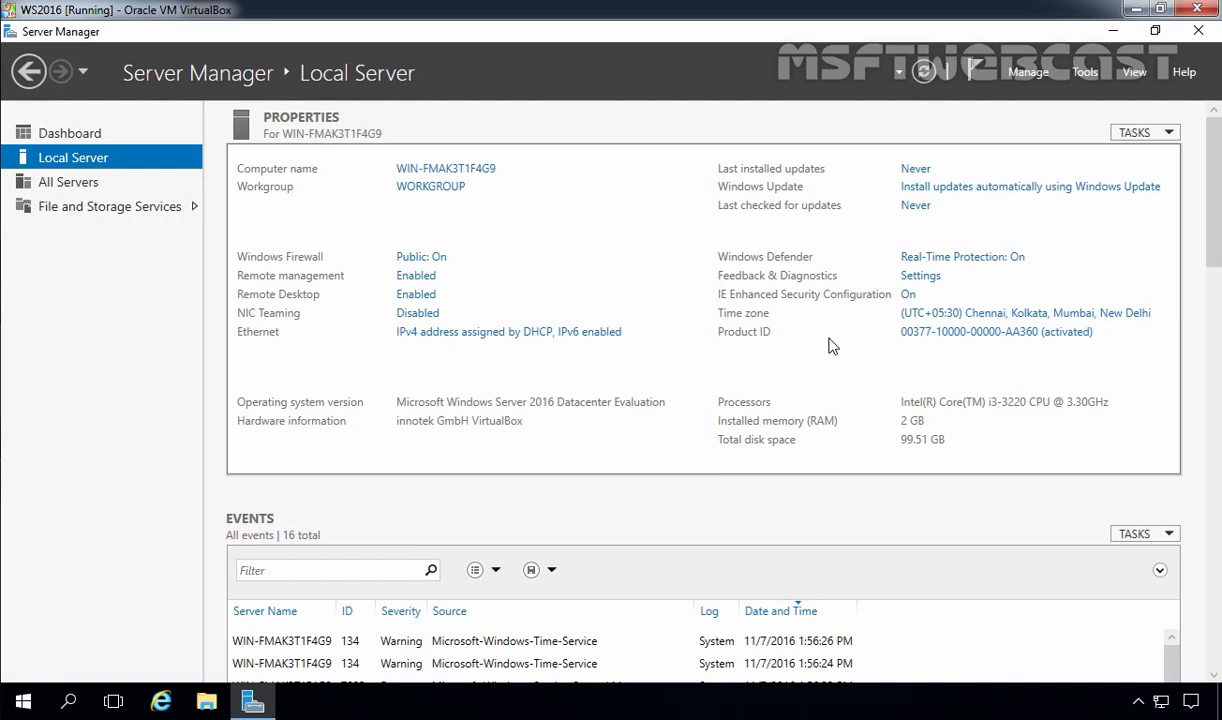
mouse_move(1200, 32)
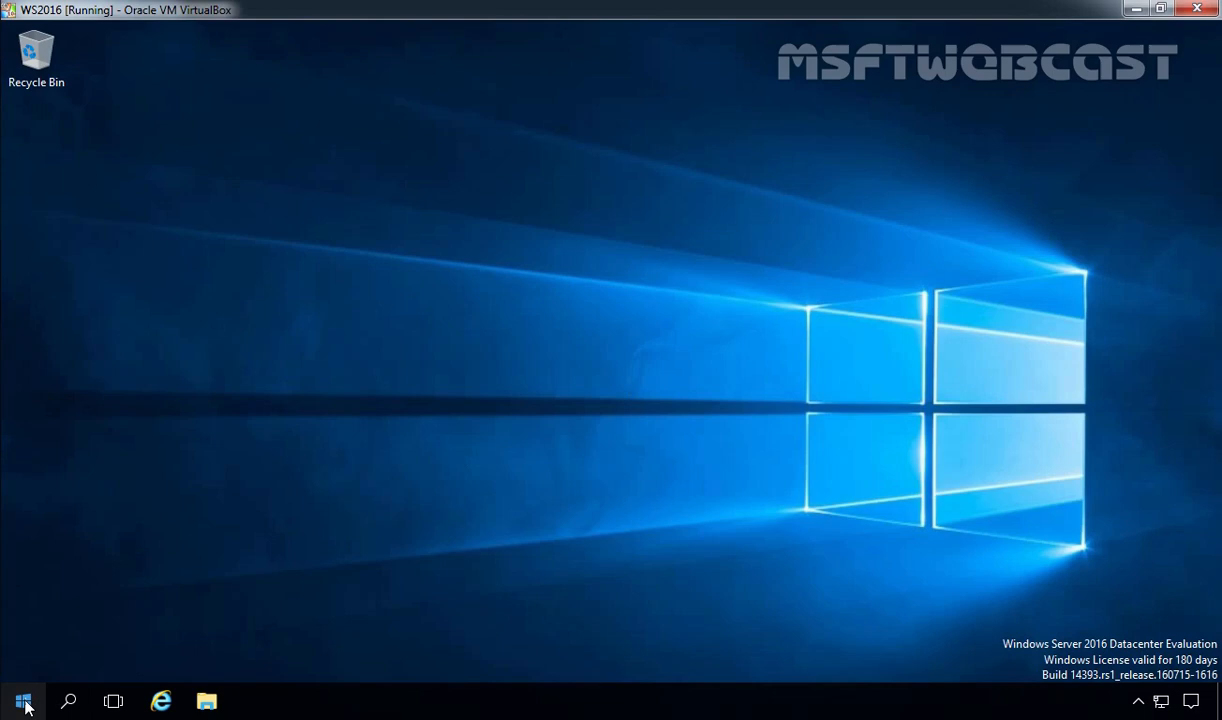
Restart the server from Start > Power and sign back in as Administrator
left_click(24, 700)
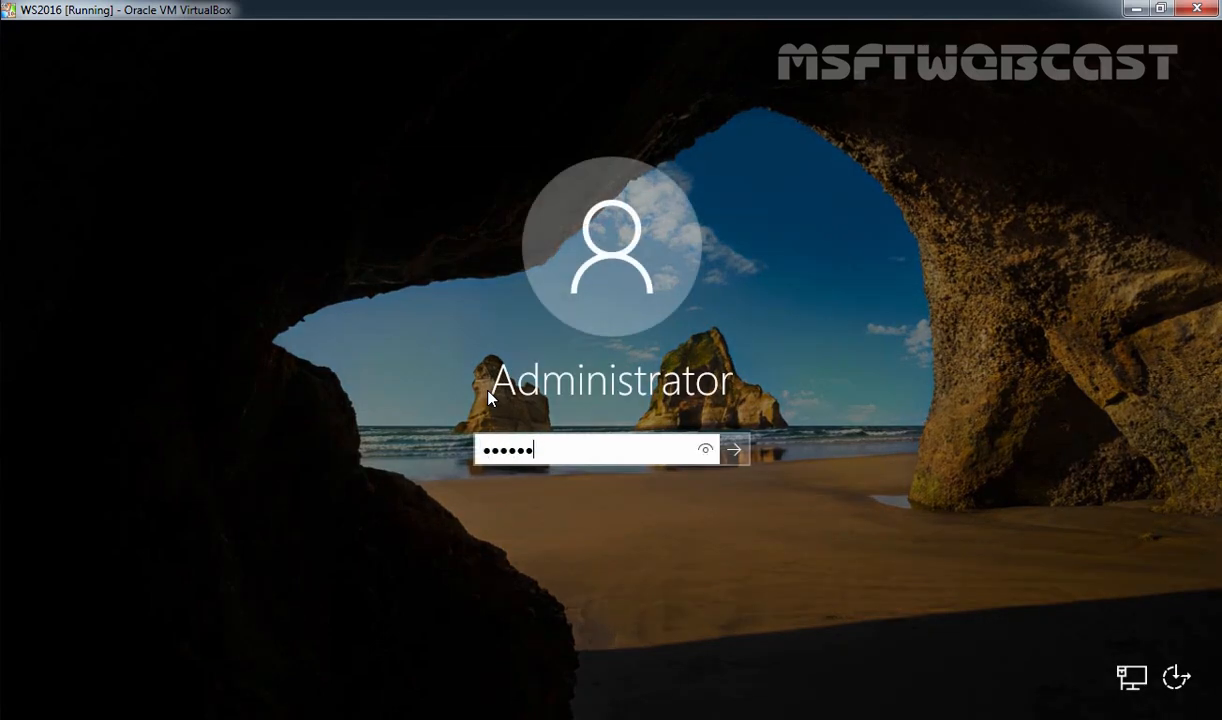
left_click(734, 448)
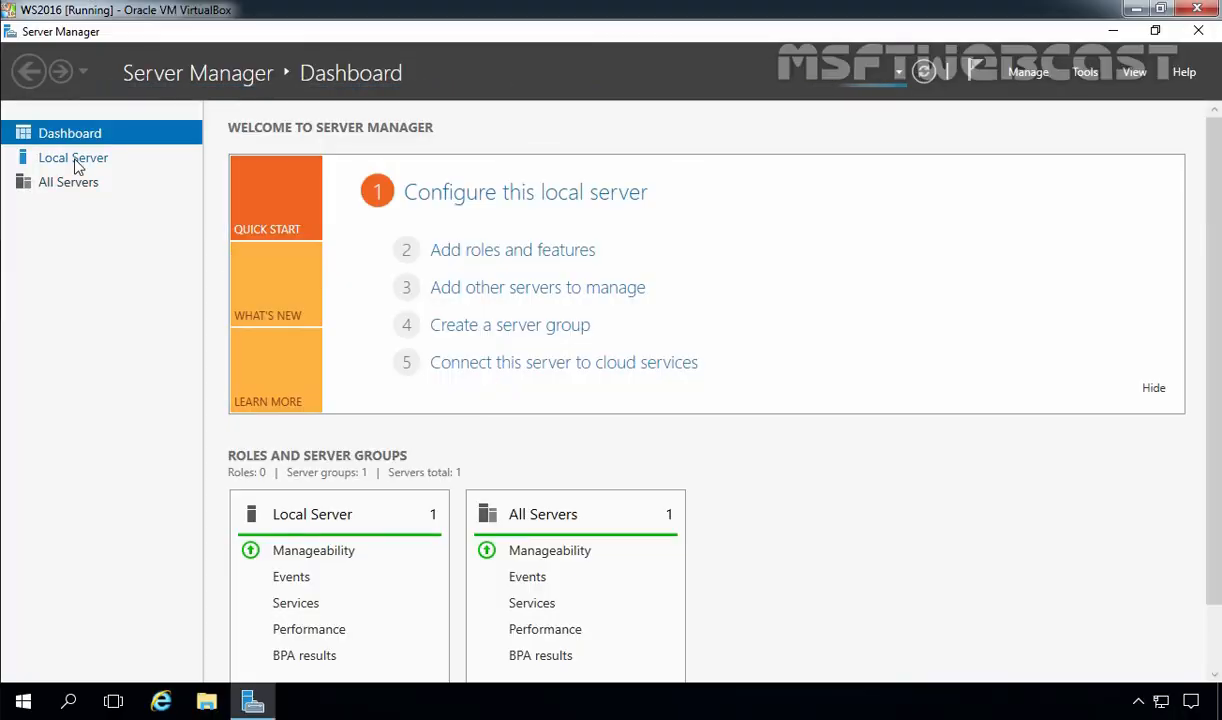
View Local Server properties to confirm the name WS2016 after restart
left_click(72, 156)
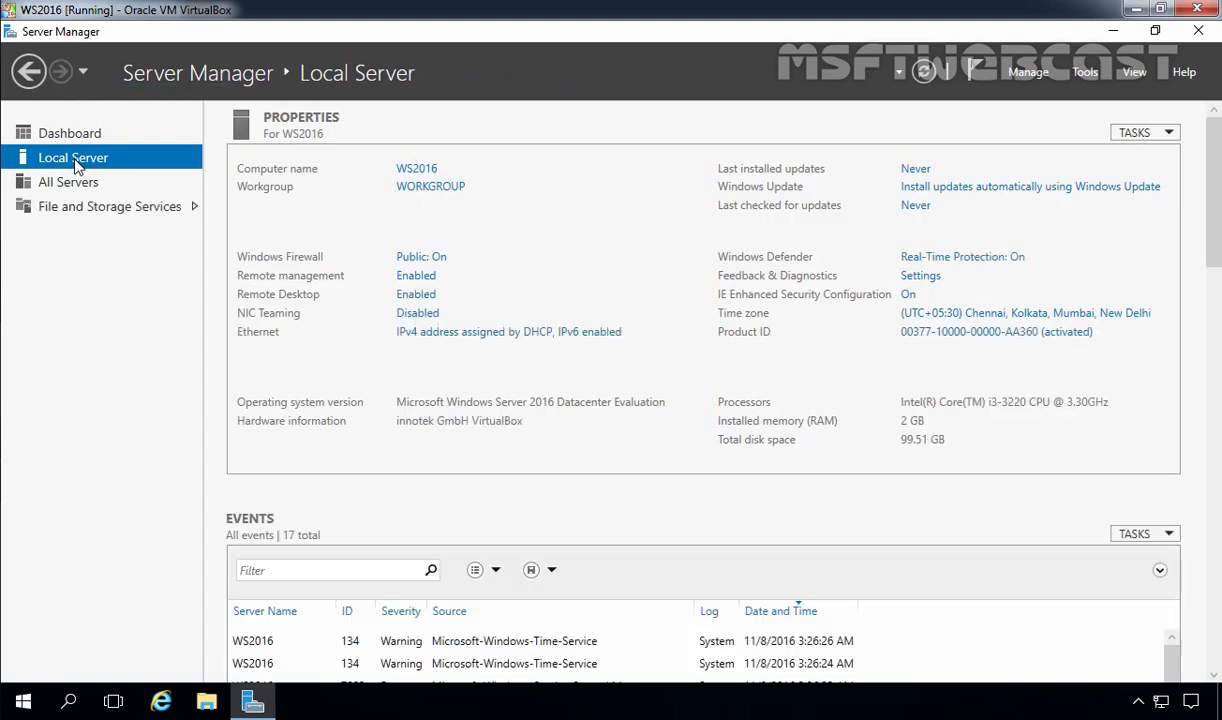
mouse_move(98, 164)
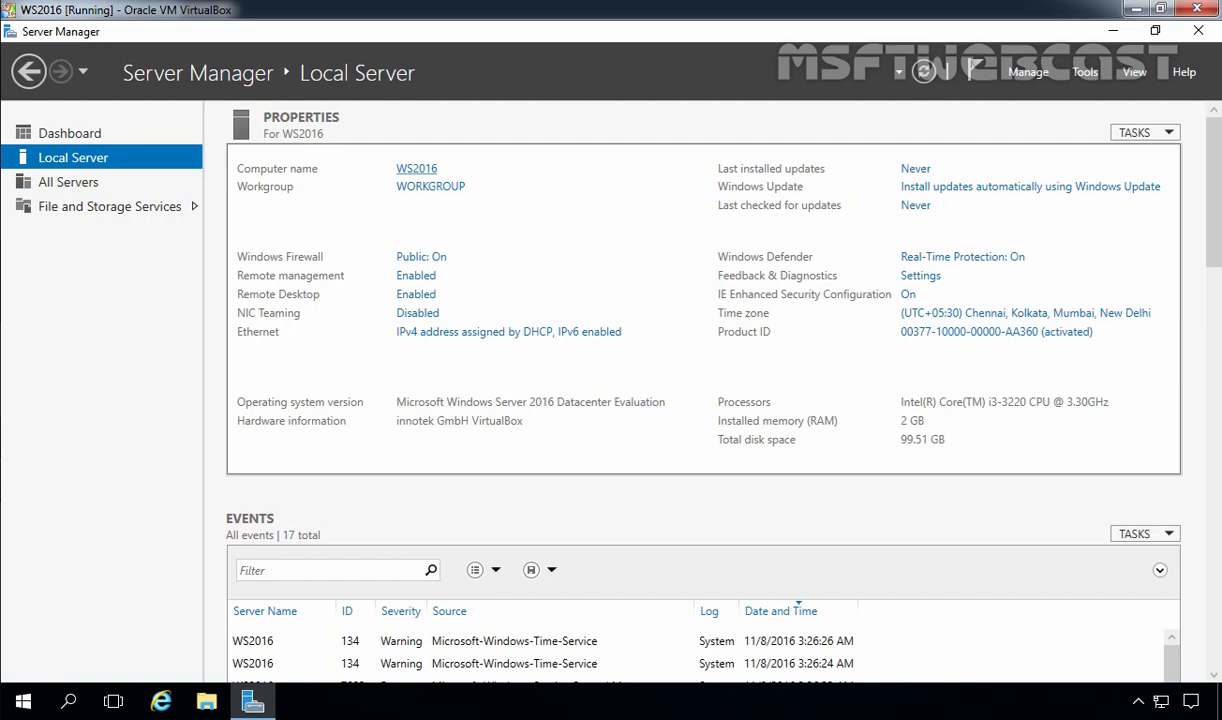
mouse_move(416, 184)
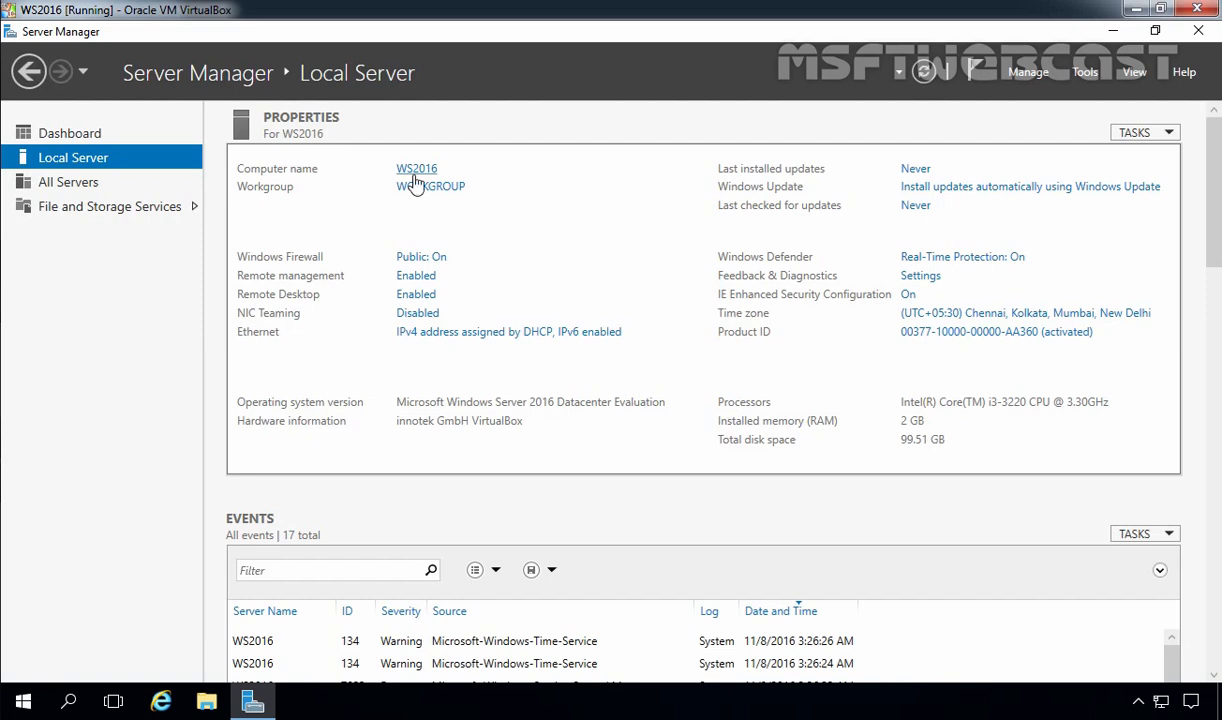